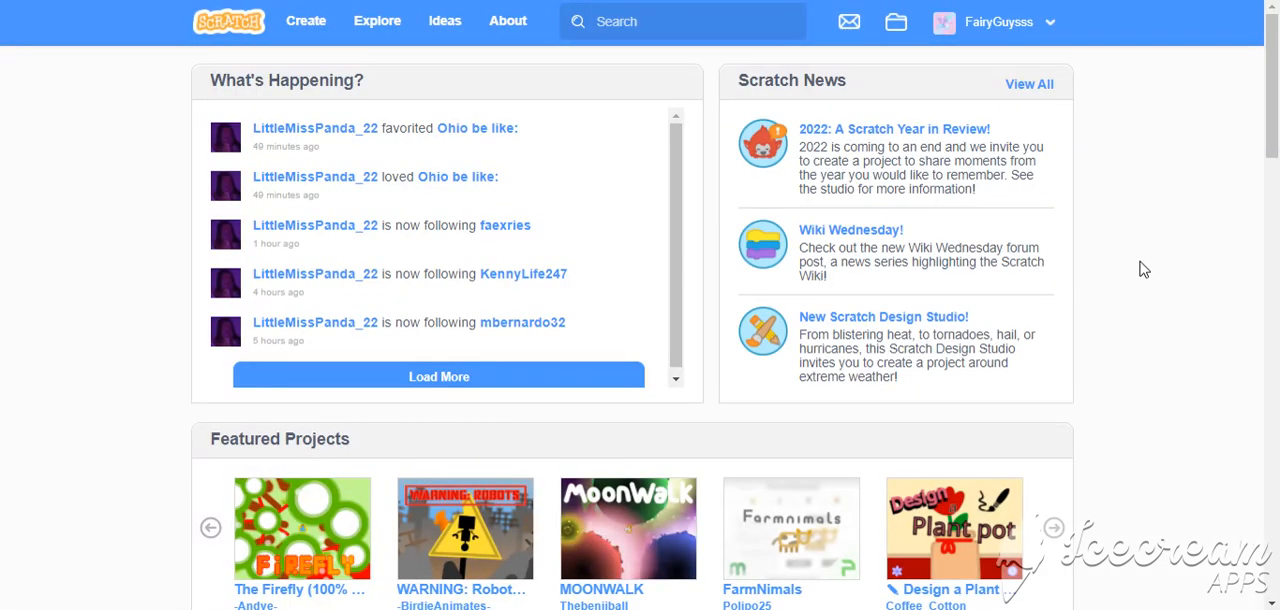
{"action": "mouse_move", "coordinate": [140, 28]}
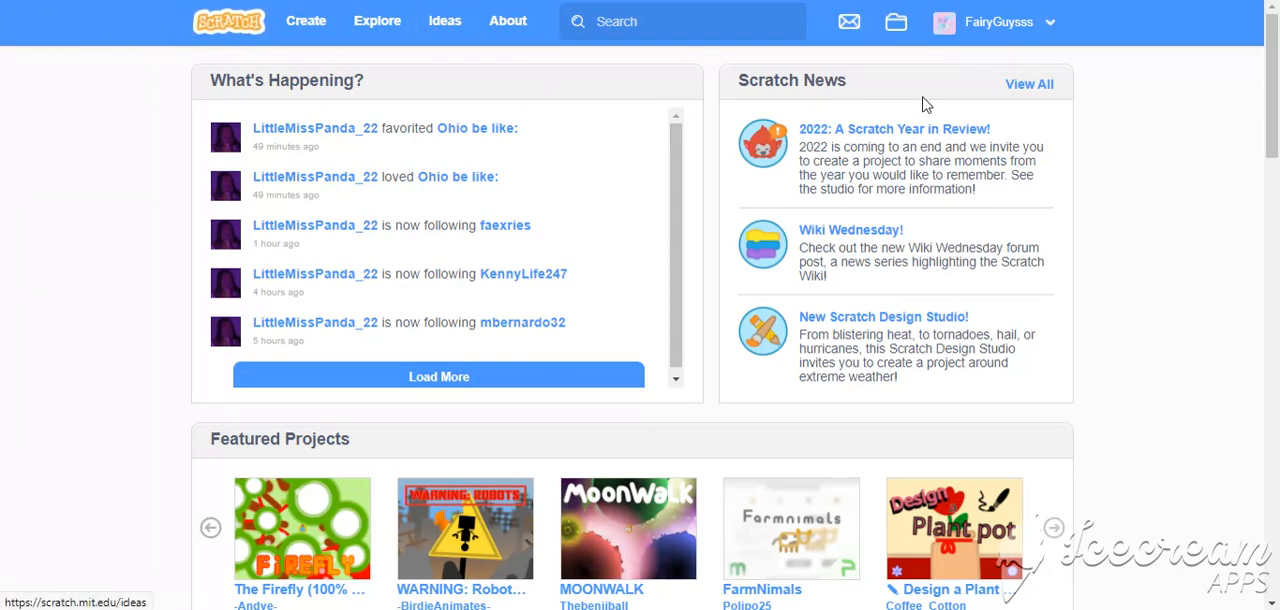
Go to my own Scratch profile page from the account menu.
{"action": "left_click", "coordinate": [996, 20]}
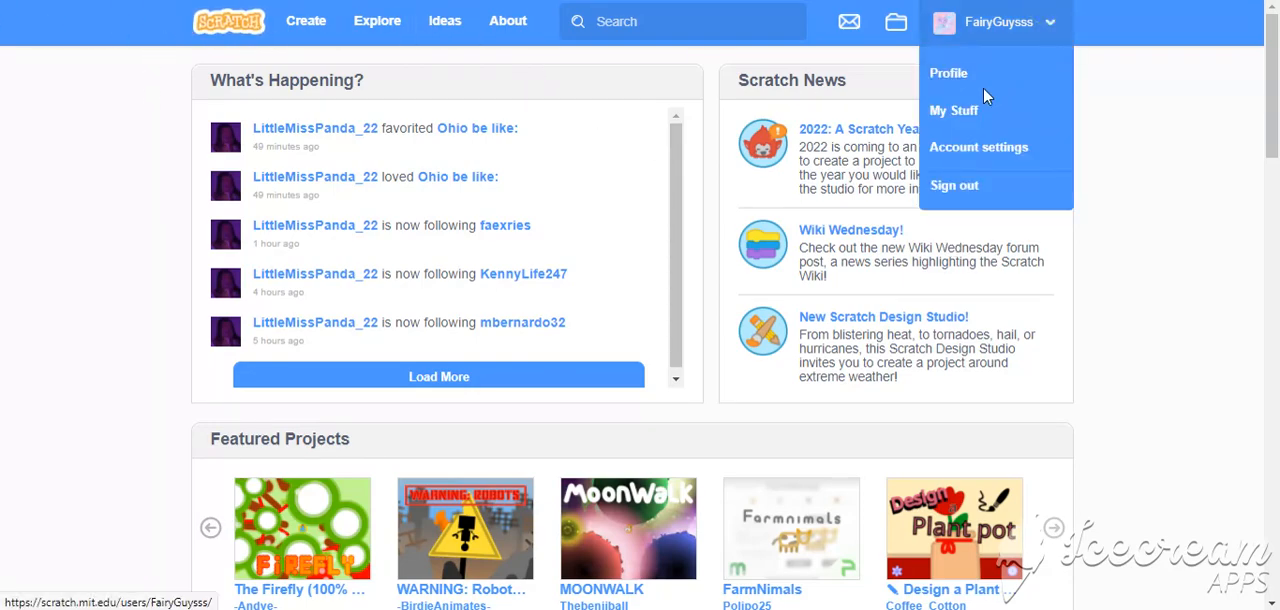
{"action": "mouse_move", "coordinate": [948, 72]}
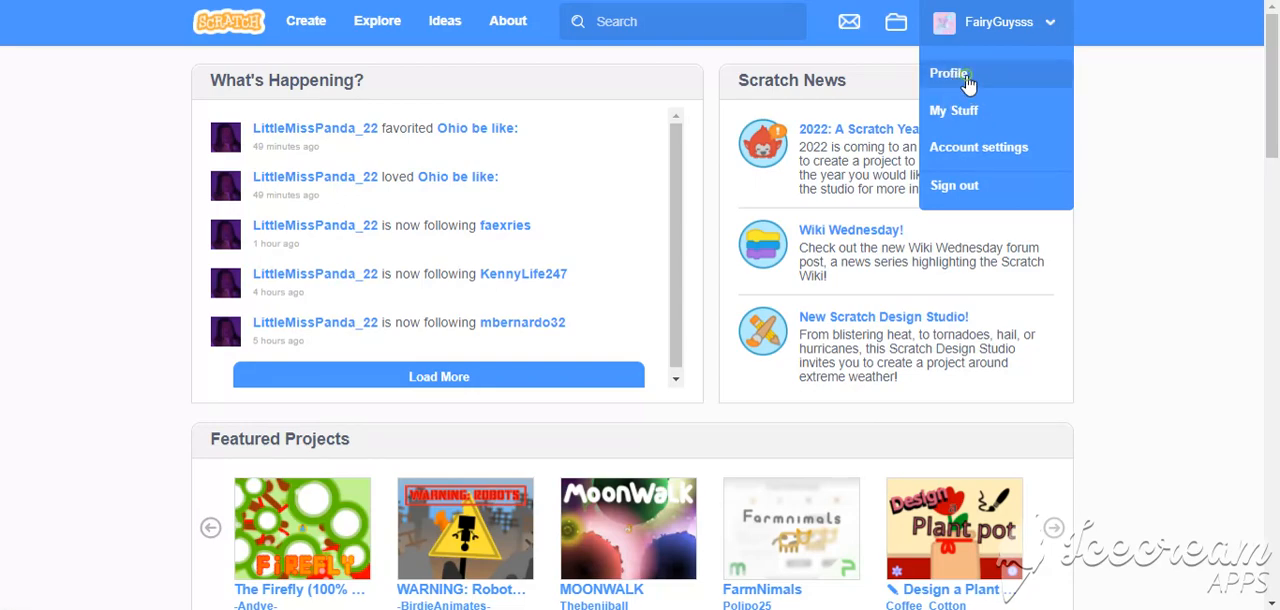
{"action": "left_click", "coordinate": [948, 72]}
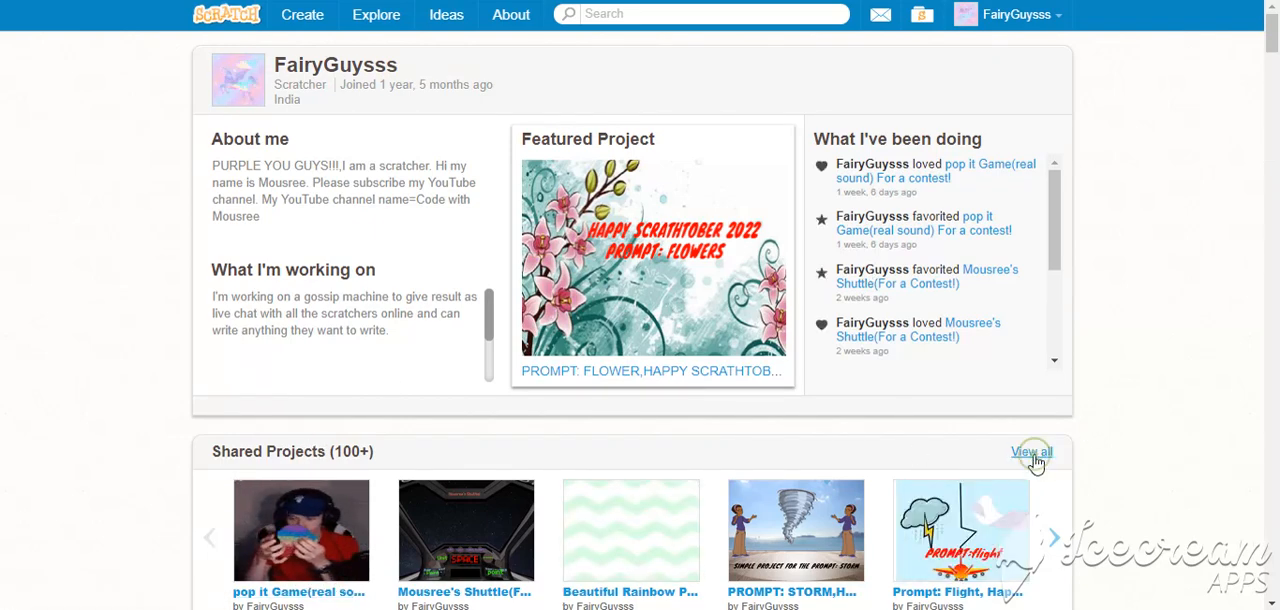
View all of my shared projects and scroll through the project grid.
{"action": "left_click", "coordinate": [1032, 452]}
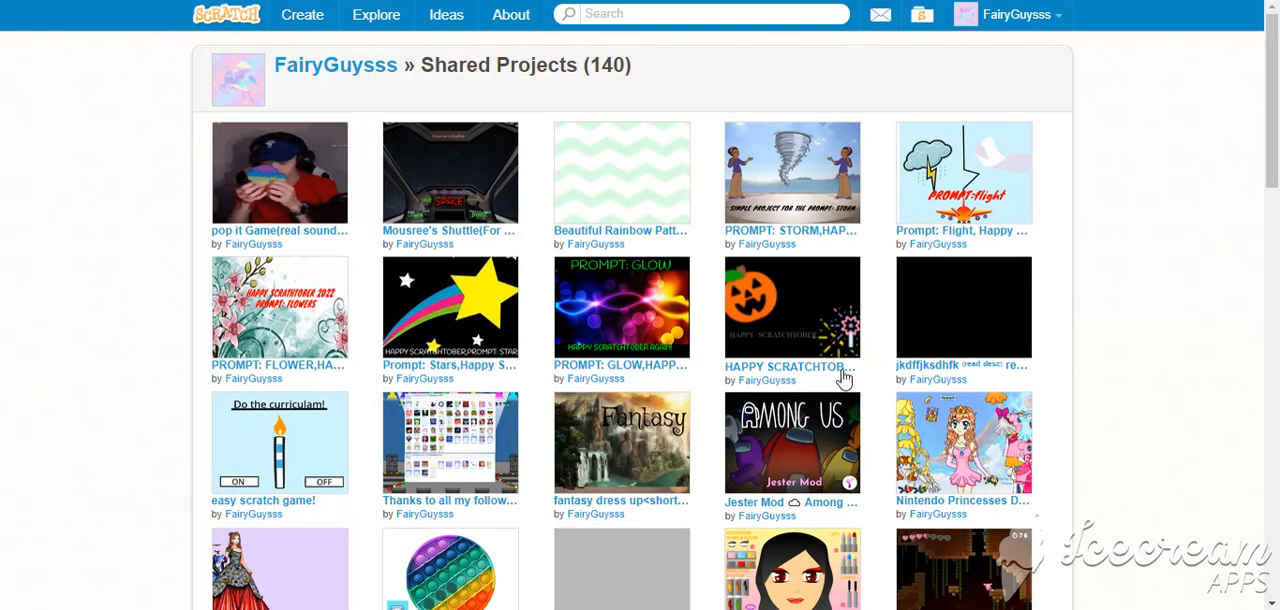
{"action": "scroll", "scroll_direction": "down", "scroll_amount": 3}
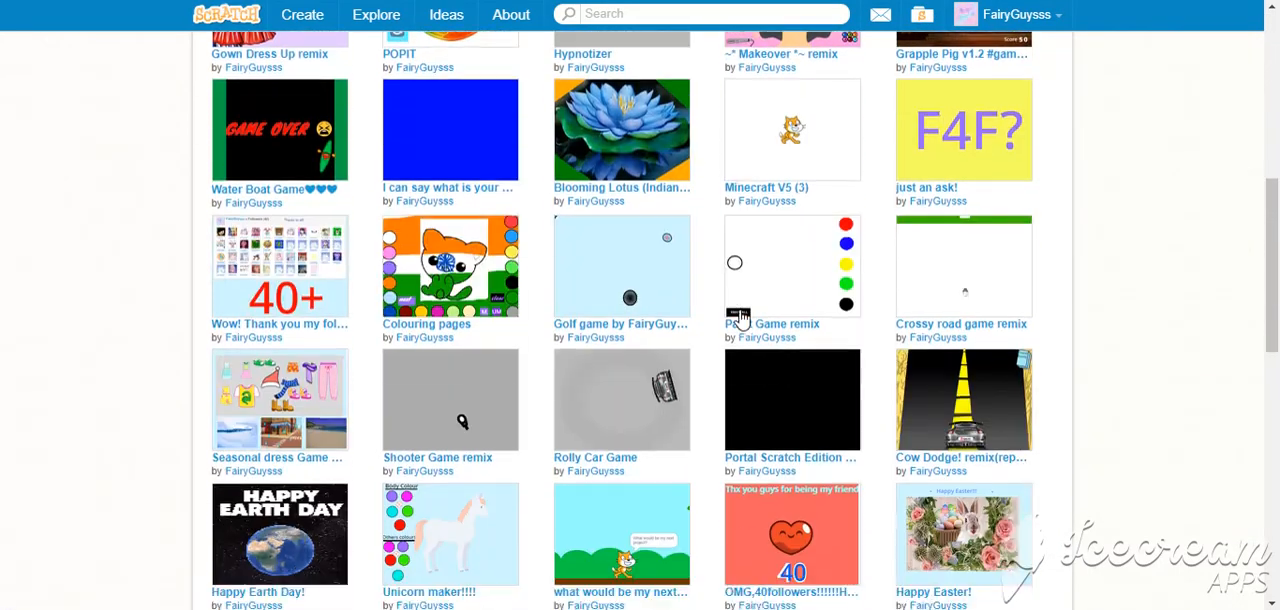
{"action": "scroll", "scroll_direction": "down", "scroll_amount": 3}
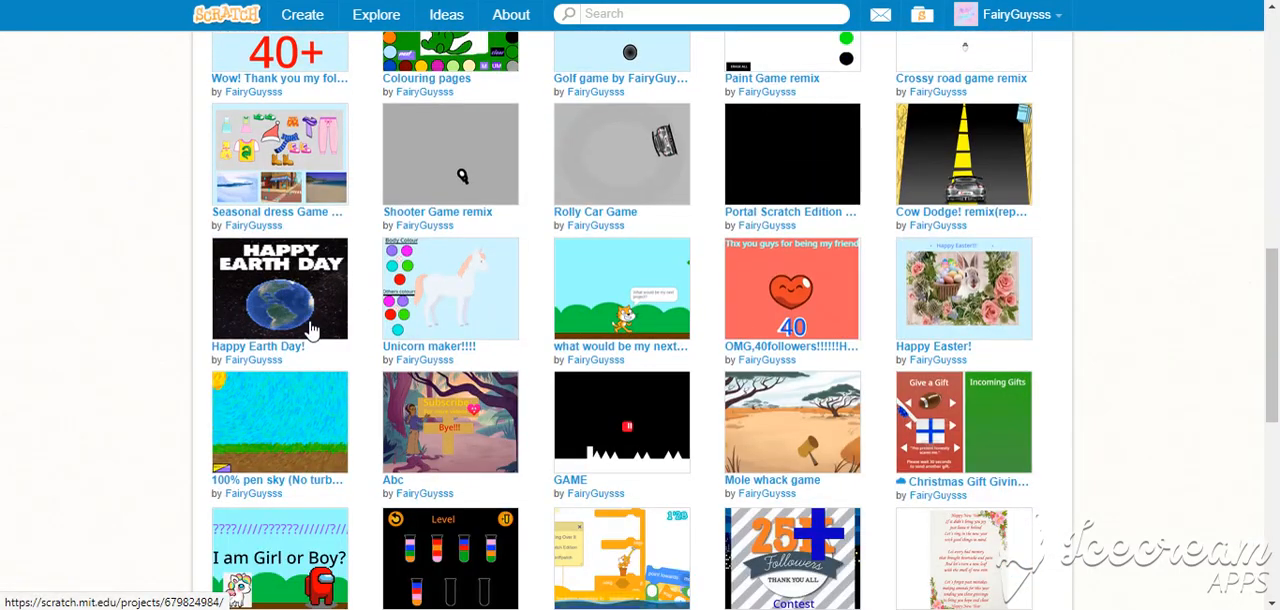
{"action": "scroll", "scroll_direction": "down", "scroll_amount": 3}
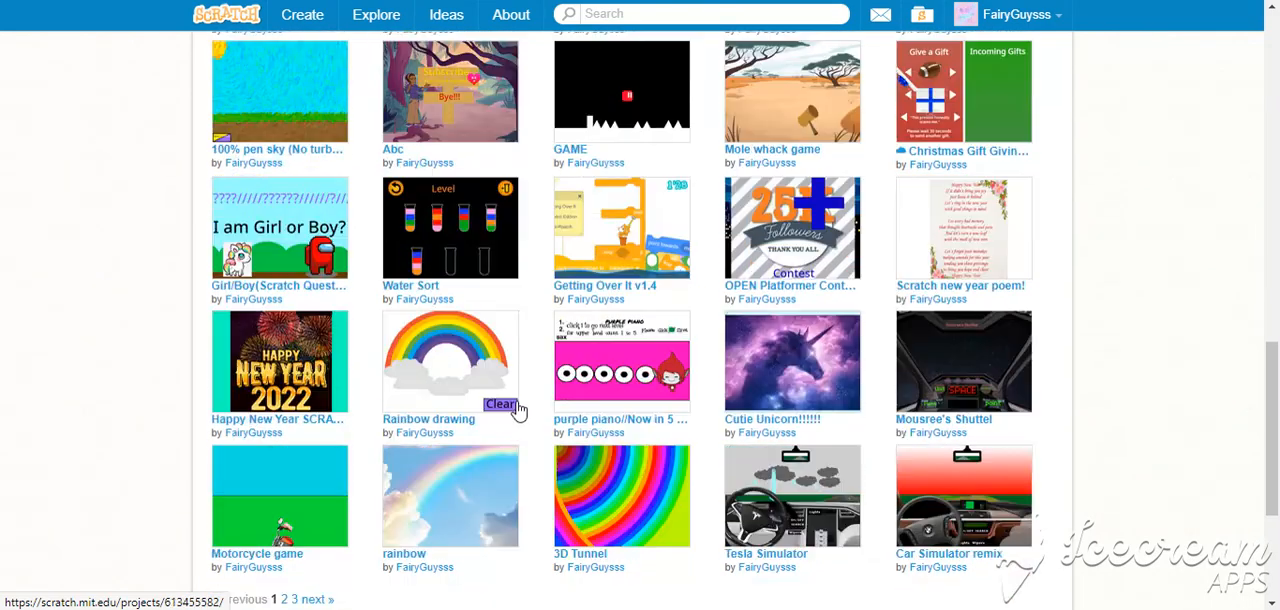
{"action": "scroll", "scroll_direction": "up", "scroll_amount": 3}
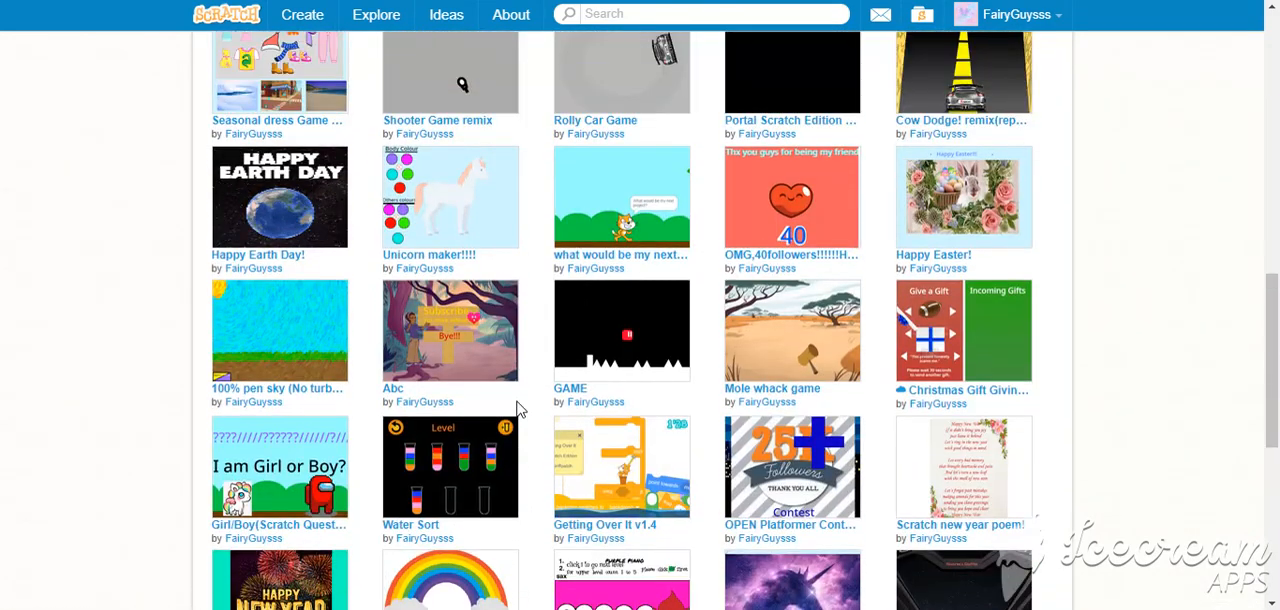
{"action": "scroll", "scroll_direction": "down", "scroll_amount": 3}
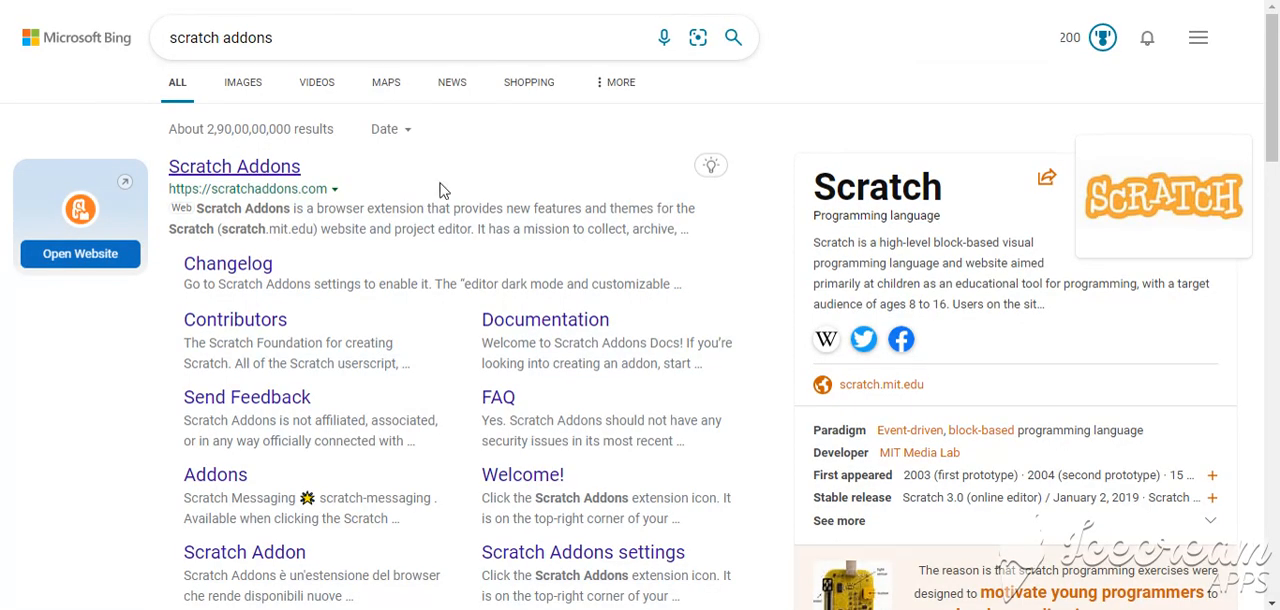
{"action": "mouse_move", "coordinate": [242, 82]}
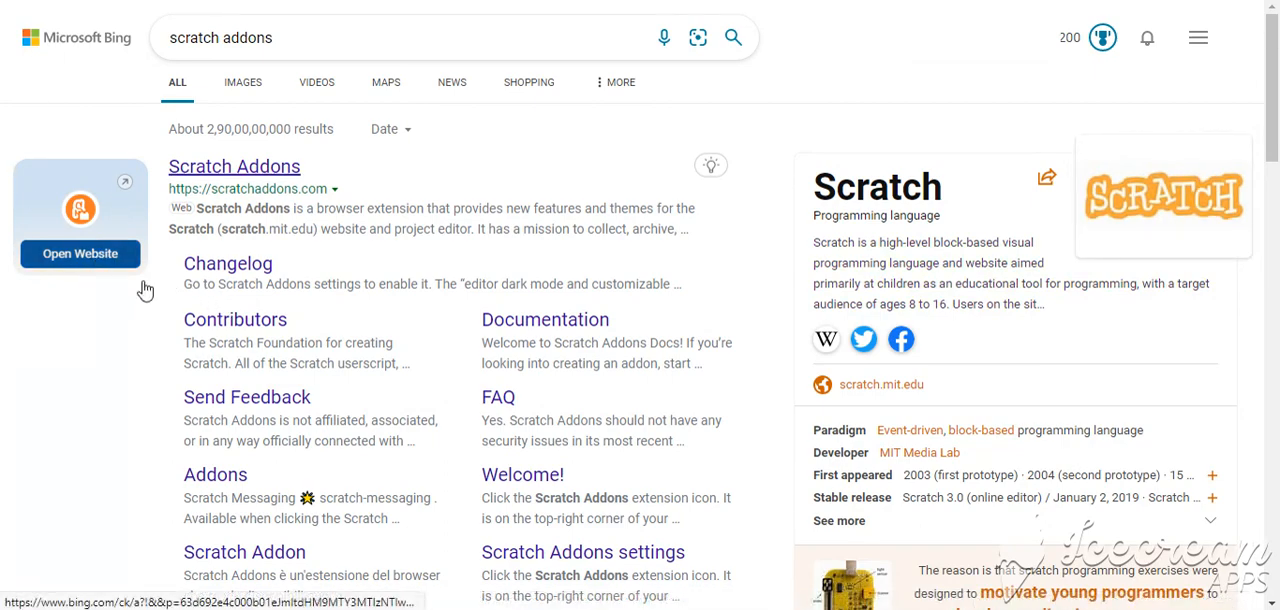
Open the Scratch Addons website from the Bing search results.
{"action": "left_click", "coordinate": [234, 166]}
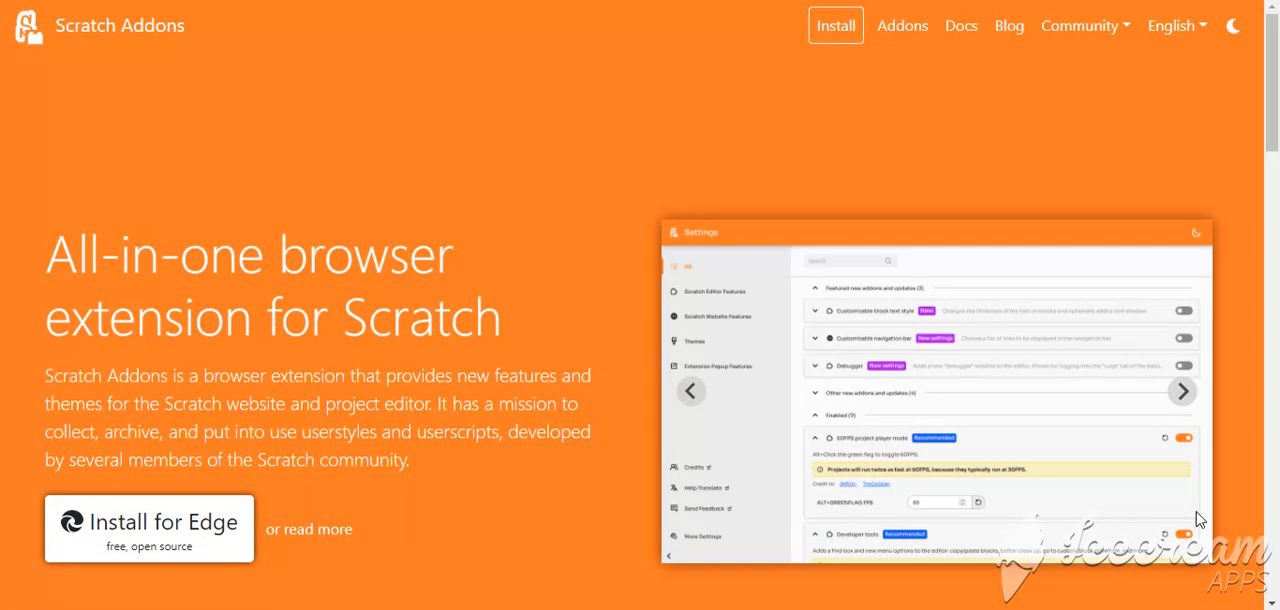
{"action": "mouse_move", "coordinate": [672, 528]}
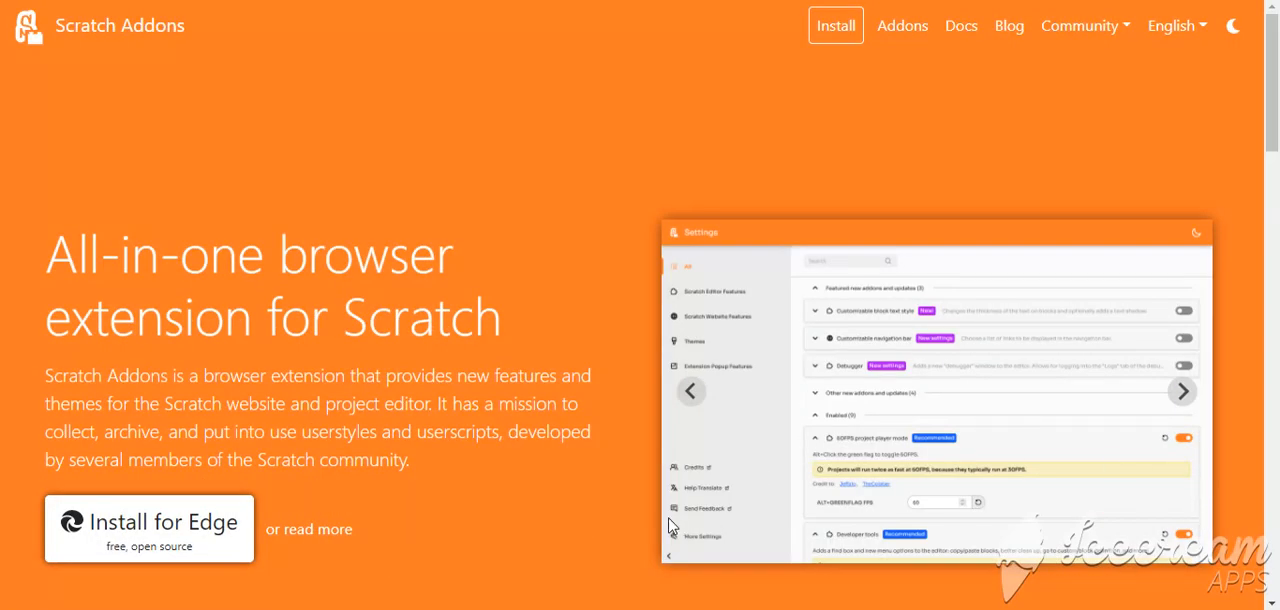
Flip through the extension demo screenshots and scroll down to the Features overview.
{"action": "scroll", "scroll_direction": "down", "scroll_amount": 3}
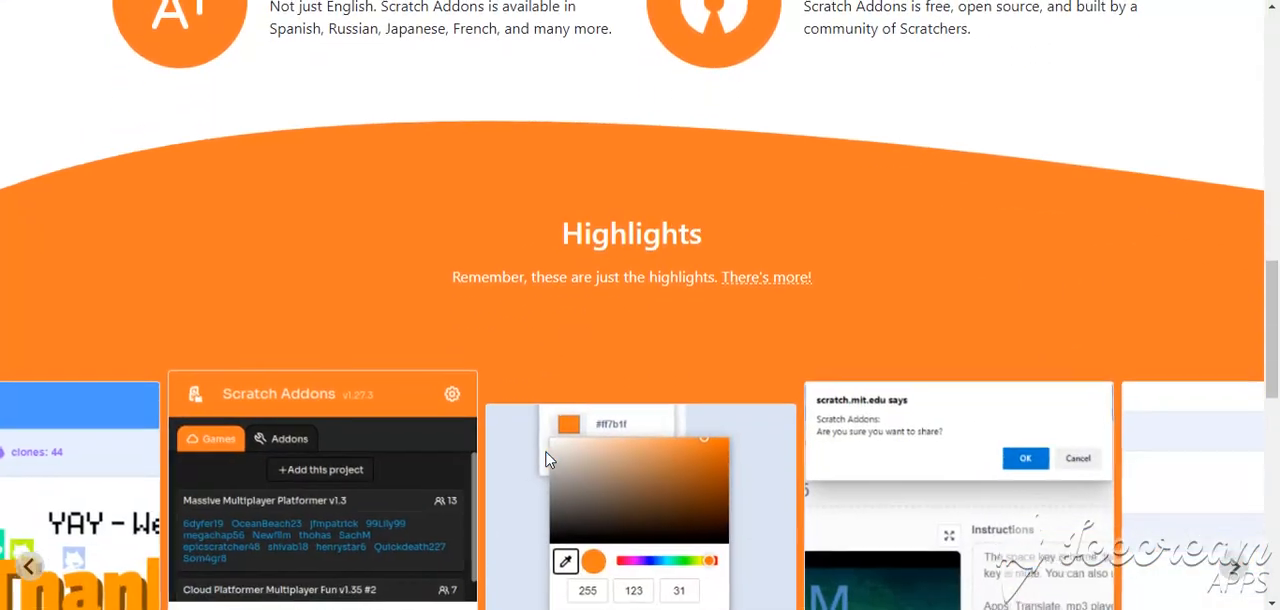
{"action": "scroll", "scroll_direction": "up", "scroll_amount": 3}
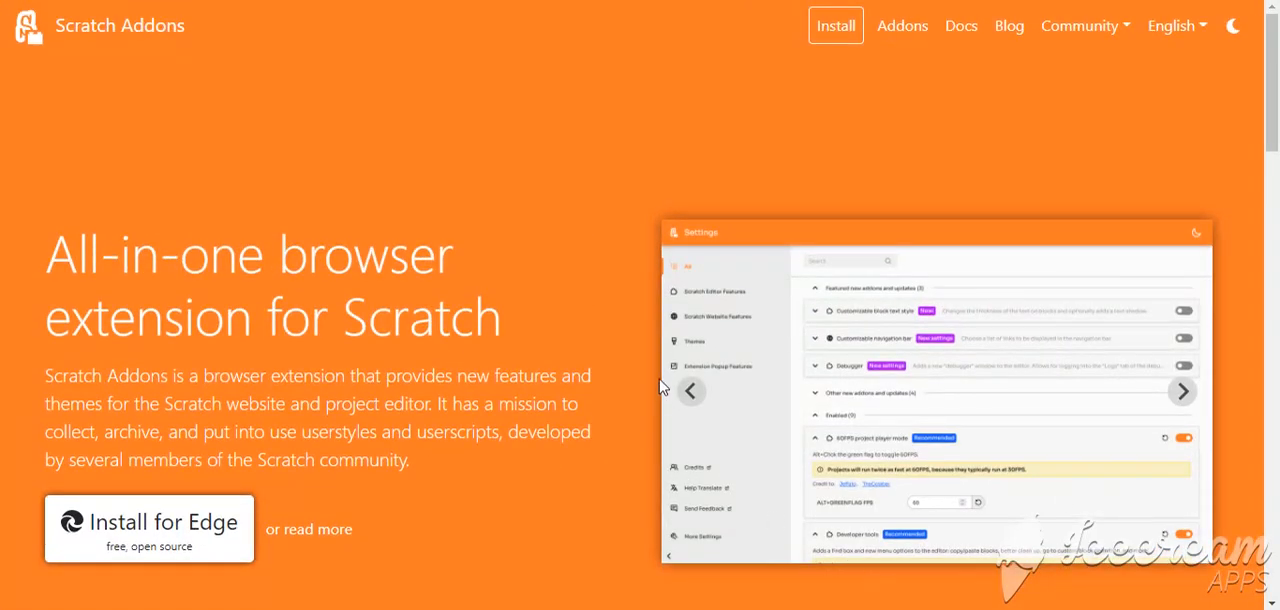
{"action": "left_click", "coordinate": [692, 392]}
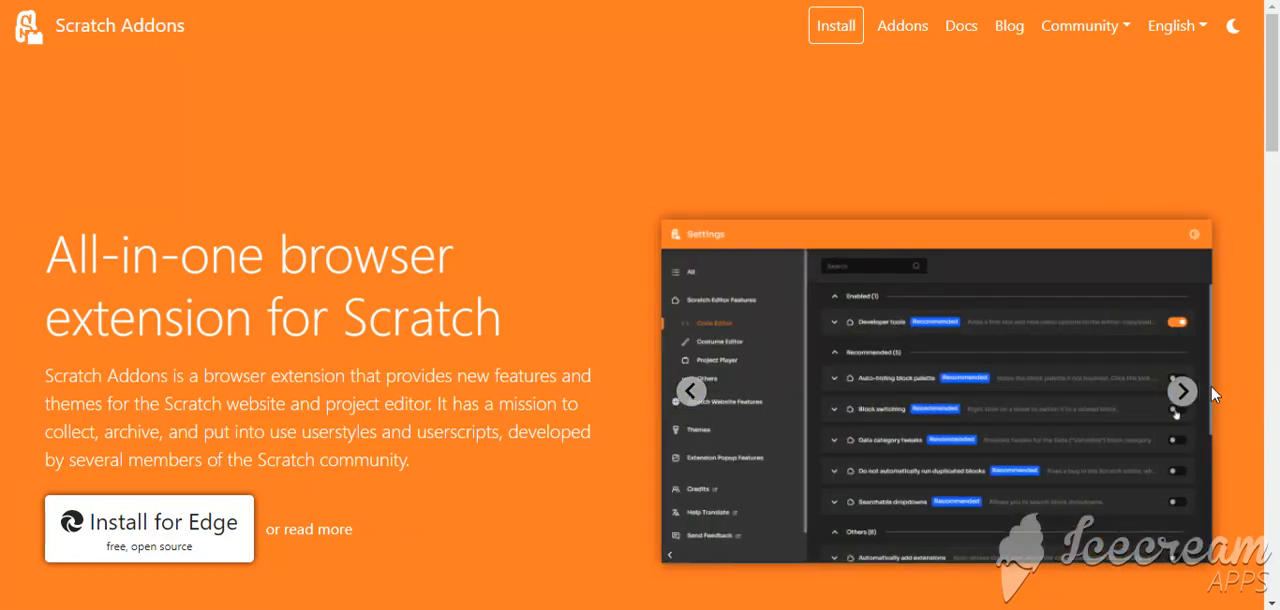
{"action": "left_click", "coordinate": [1182, 392]}
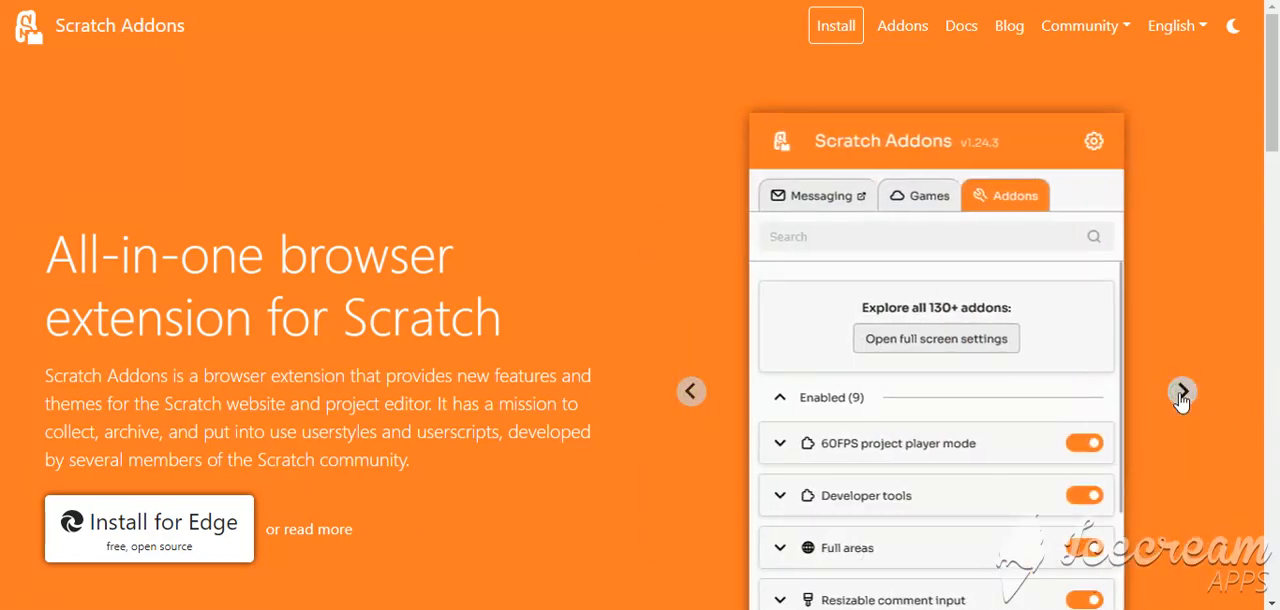
{"action": "left_click", "coordinate": [1182, 392]}
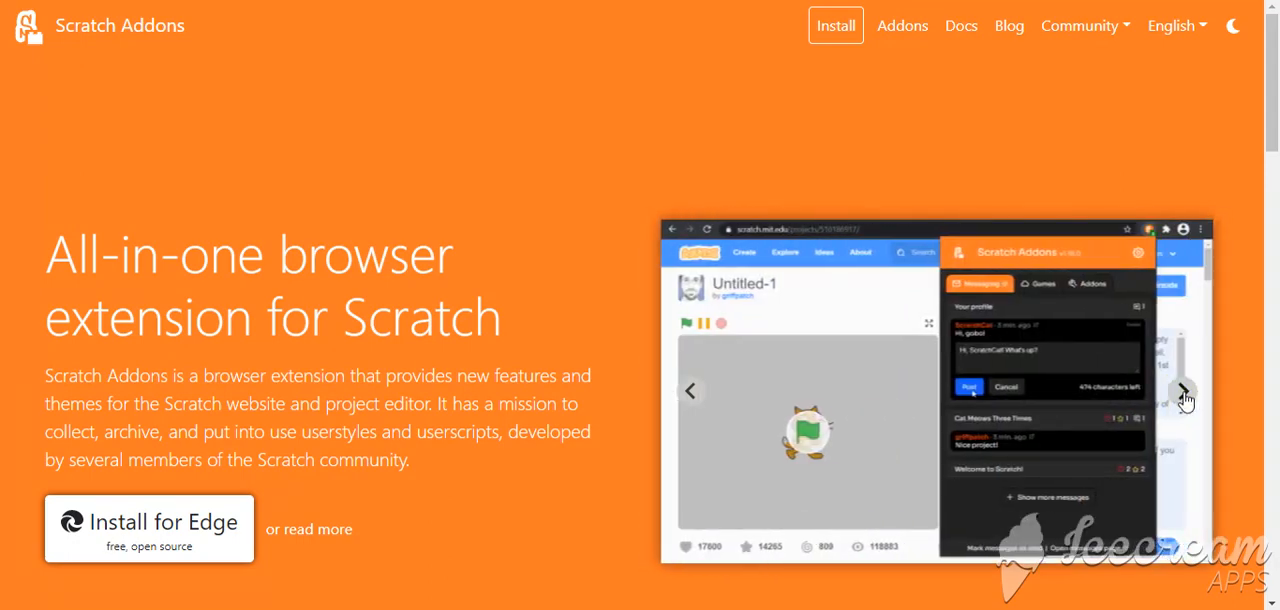
{"action": "left_click", "coordinate": [1184, 392]}
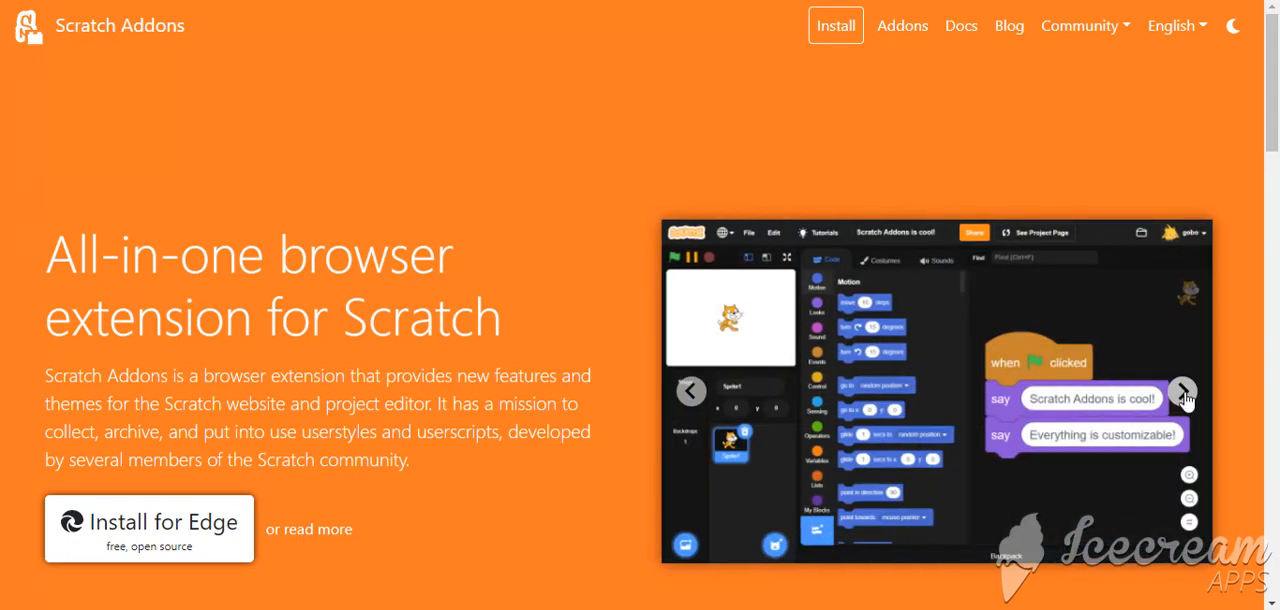
{"action": "left_click", "coordinate": [1184, 392]}
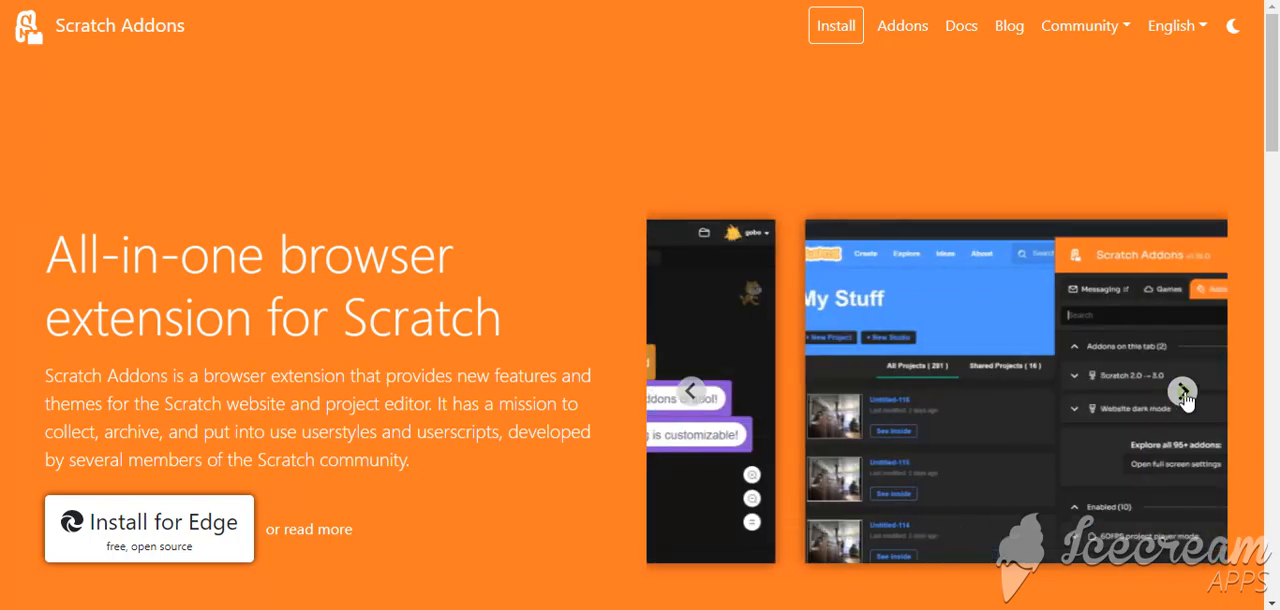
{"action": "scroll", "scroll_direction": "down", "scroll_amount": 3}
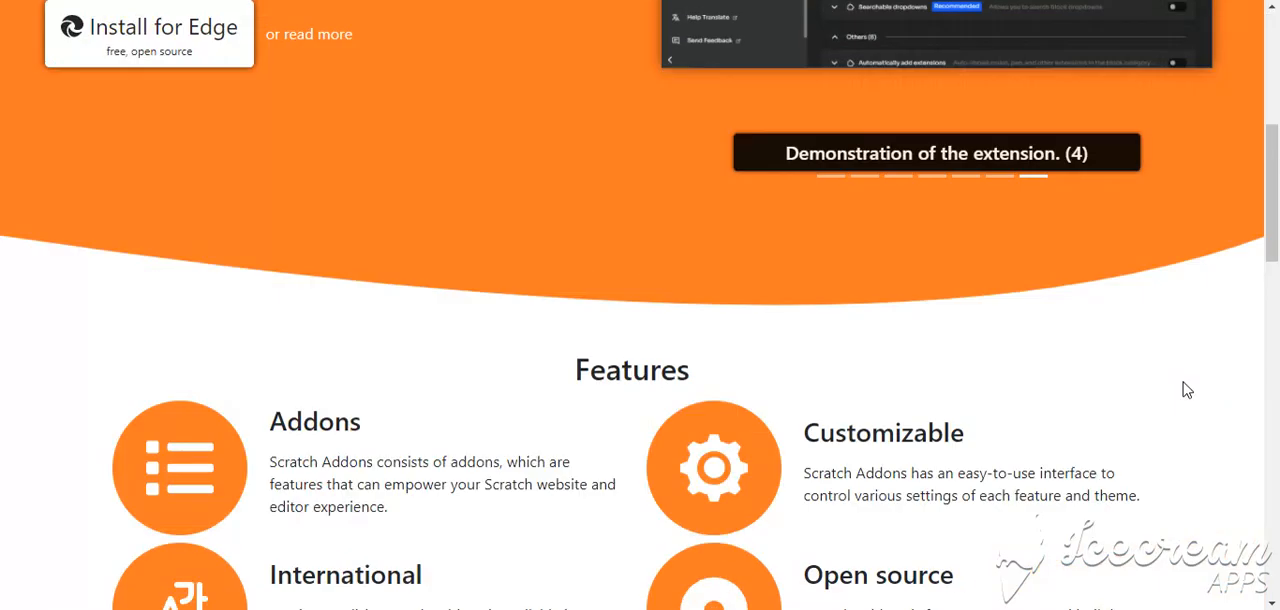
{"action": "scroll", "scroll_direction": "down", "scroll_amount": 3}
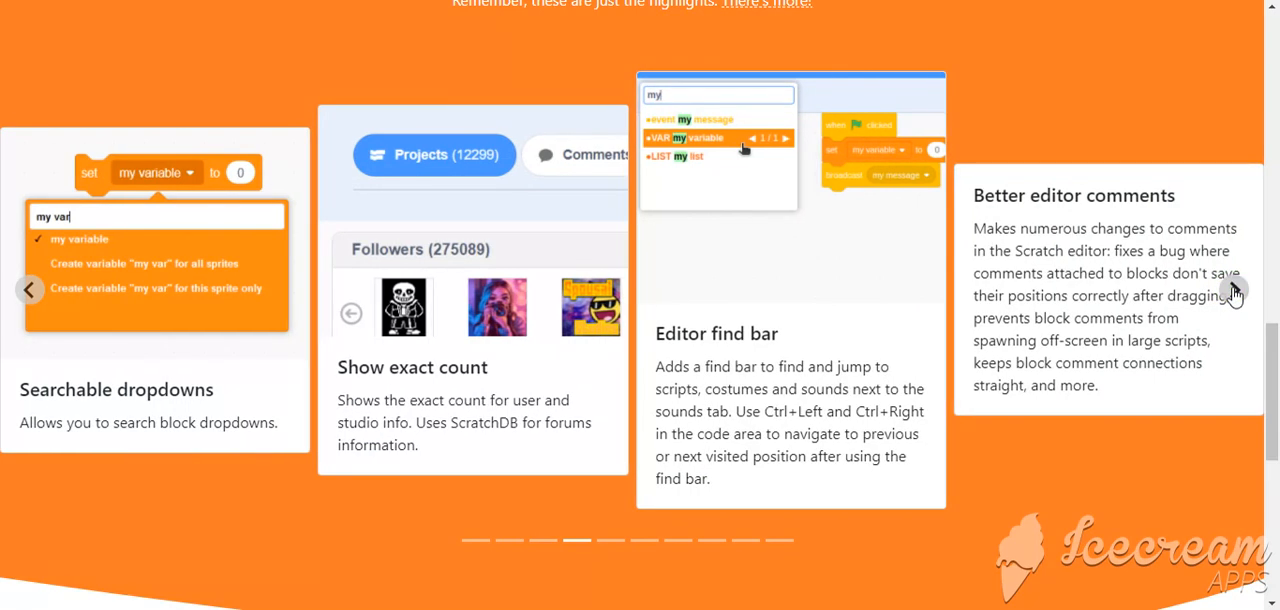
Advance the featured addon carousel until the Thumbnails setter card appears.
{"action": "left_click", "coordinate": [1234, 290]}
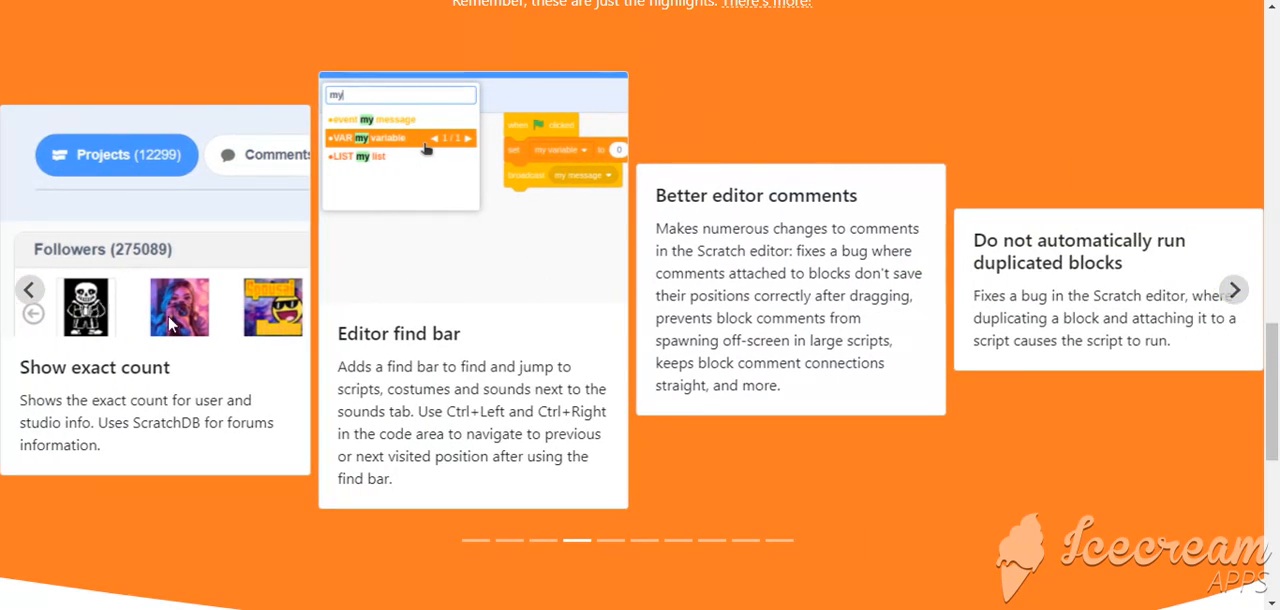
{"action": "mouse_move", "coordinate": [1212, 352]}
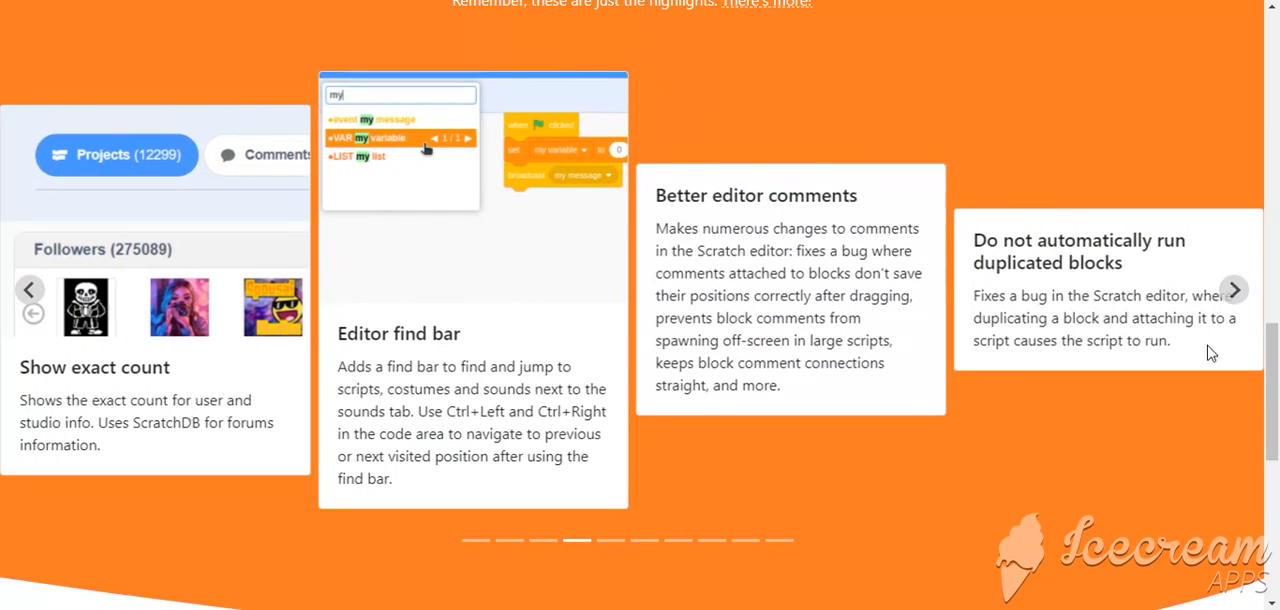
{"action": "left_click", "coordinate": [1234, 288]}
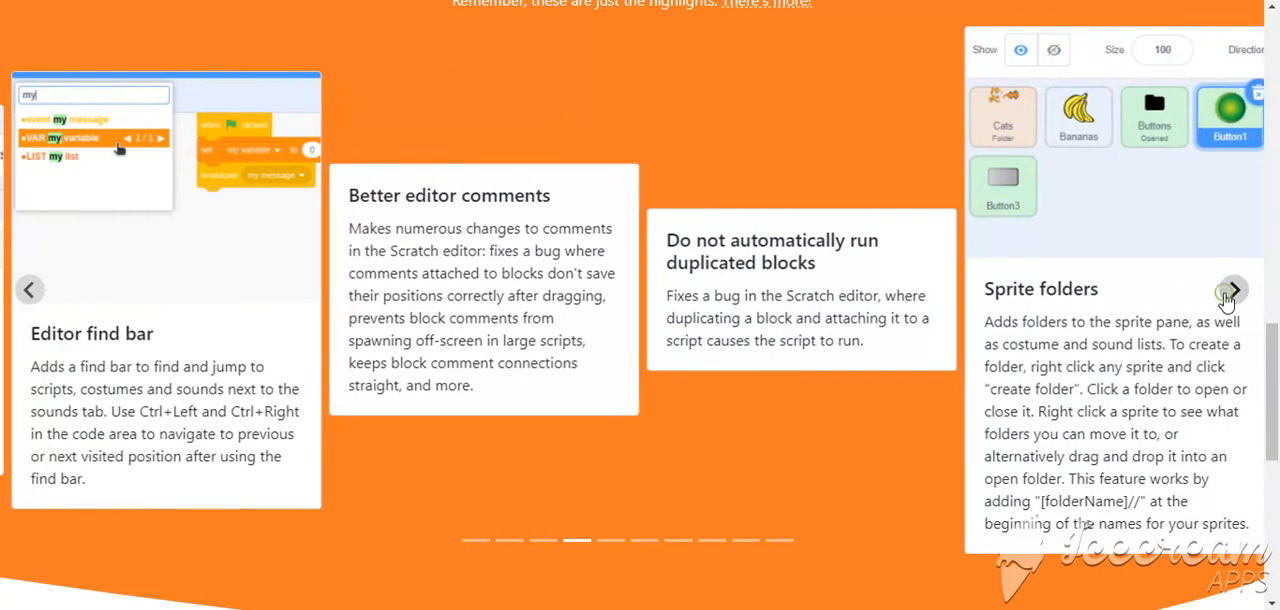
{"action": "left_click", "coordinate": [1232, 290]}
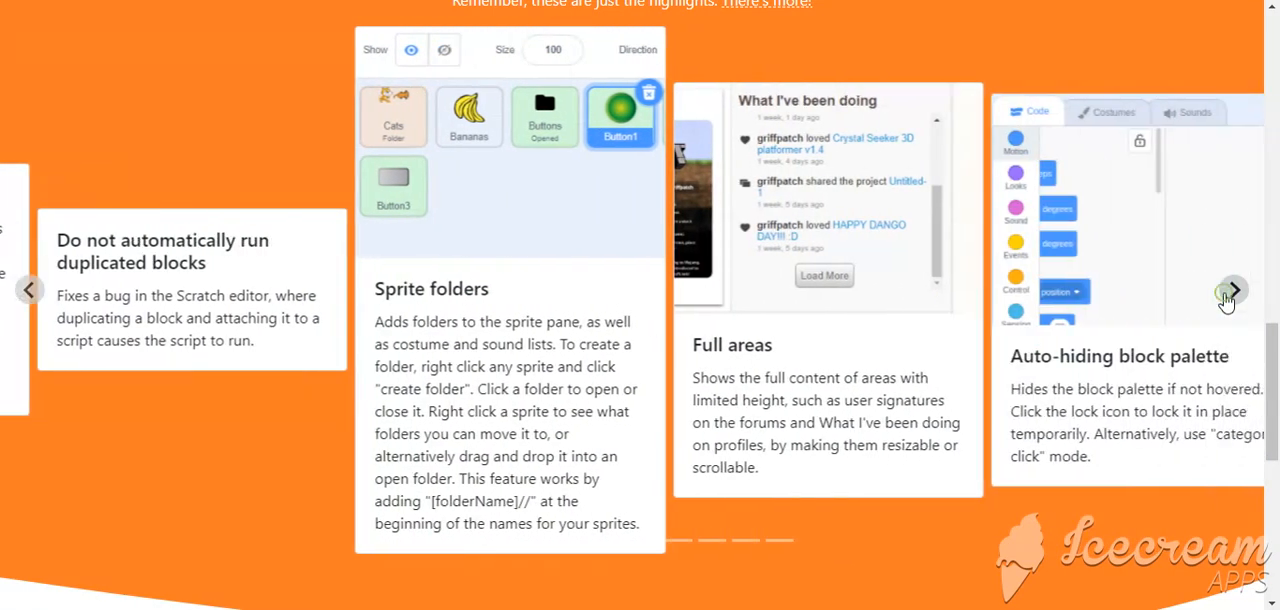
{"action": "left_click", "coordinate": [1232, 290]}
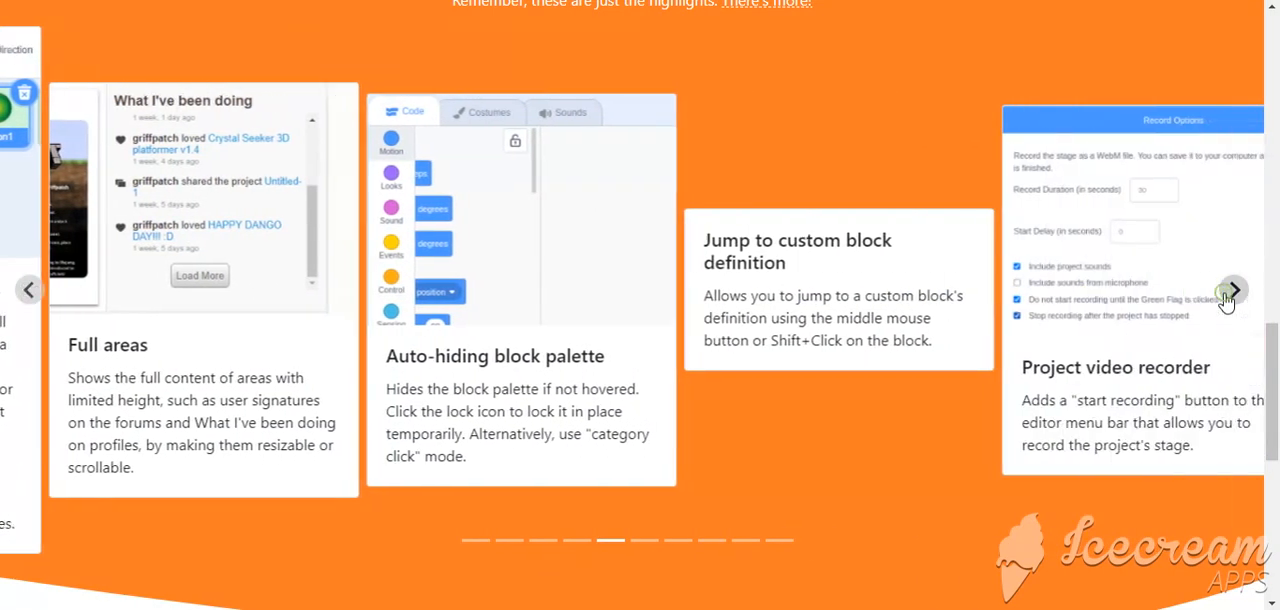
{"action": "left_click", "coordinate": [1232, 290]}
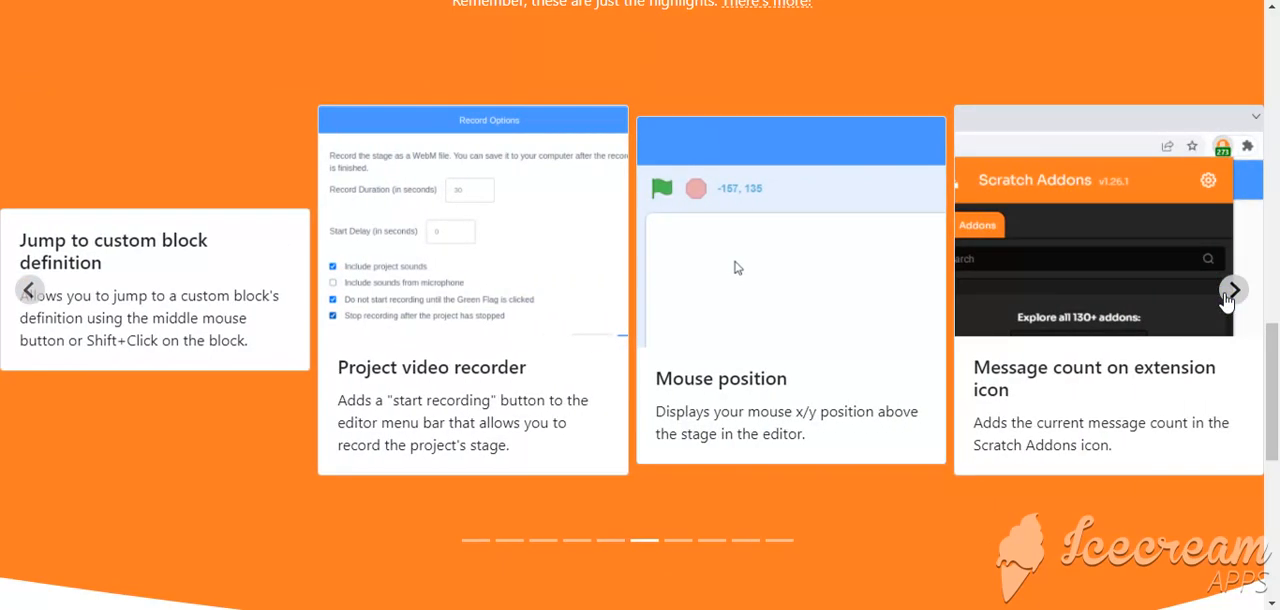
{"action": "left_click", "coordinate": [1232, 290]}
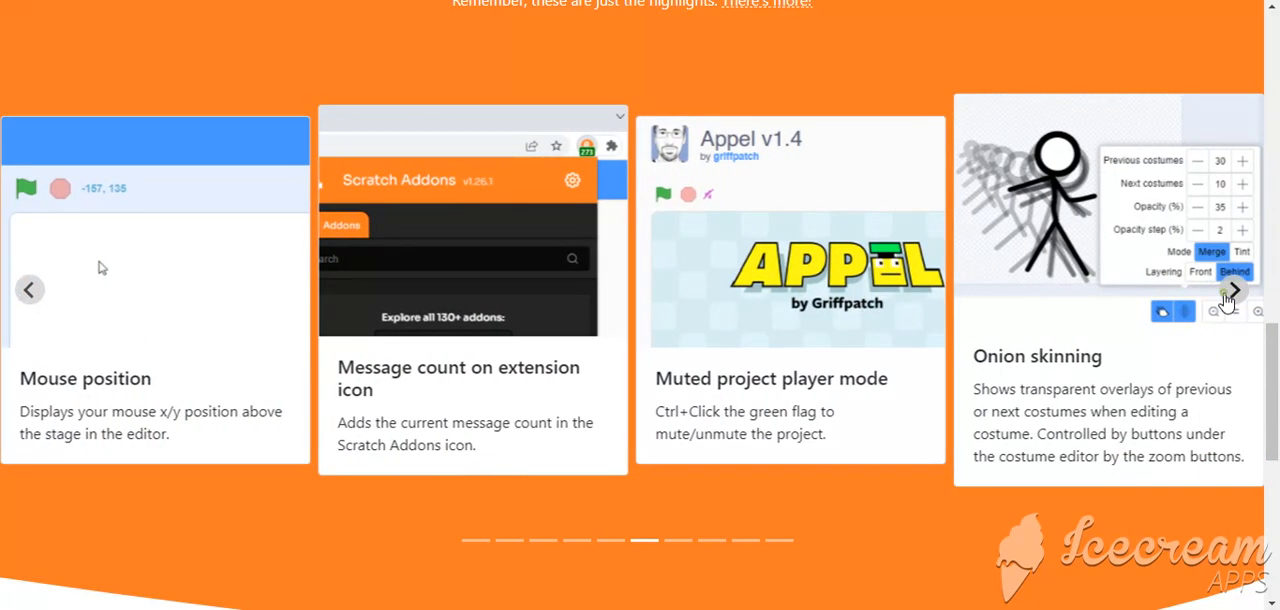
{"action": "left_click", "coordinate": [1232, 290]}
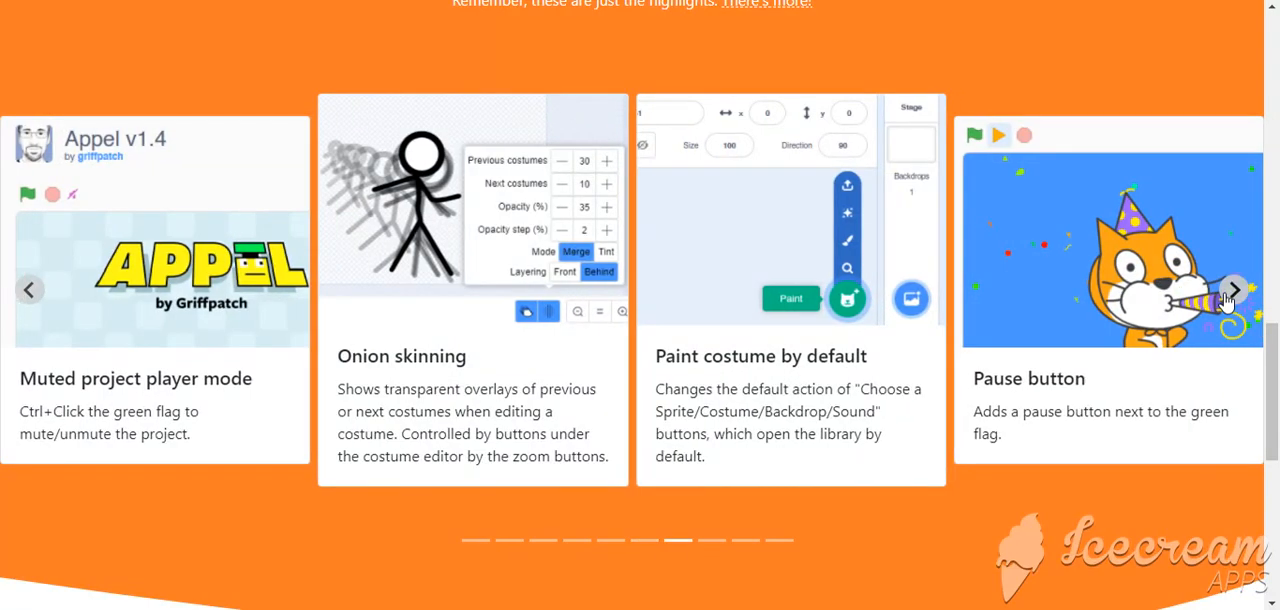
{"action": "left_click", "coordinate": [1234, 290]}
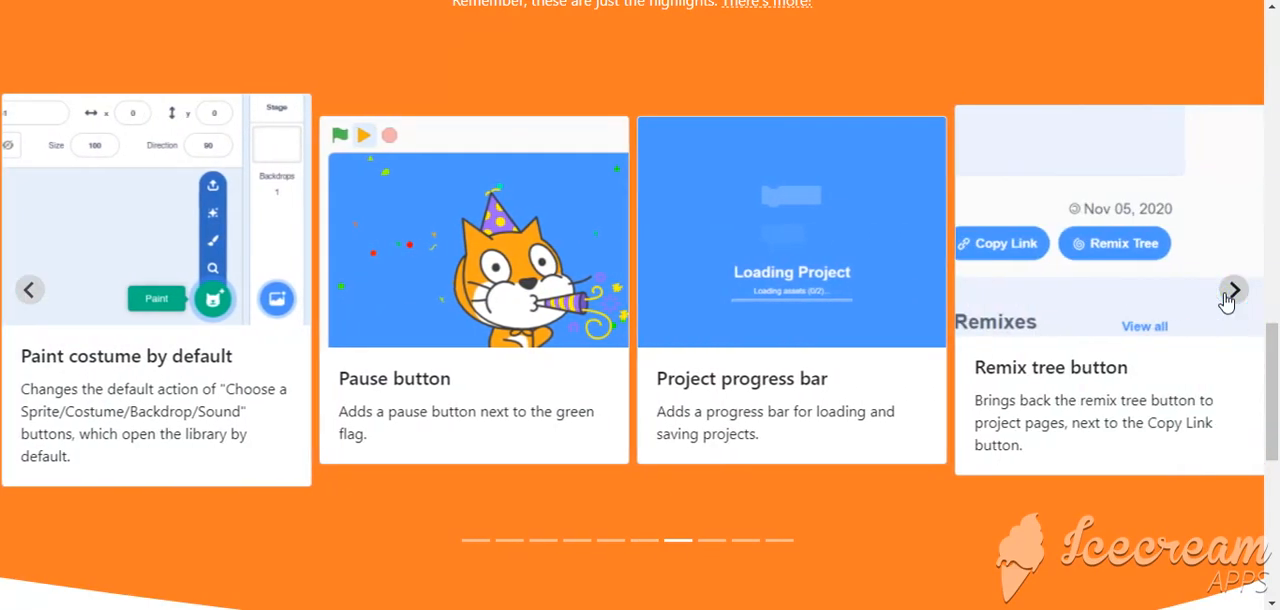
{"action": "left_click", "coordinate": [1232, 290]}
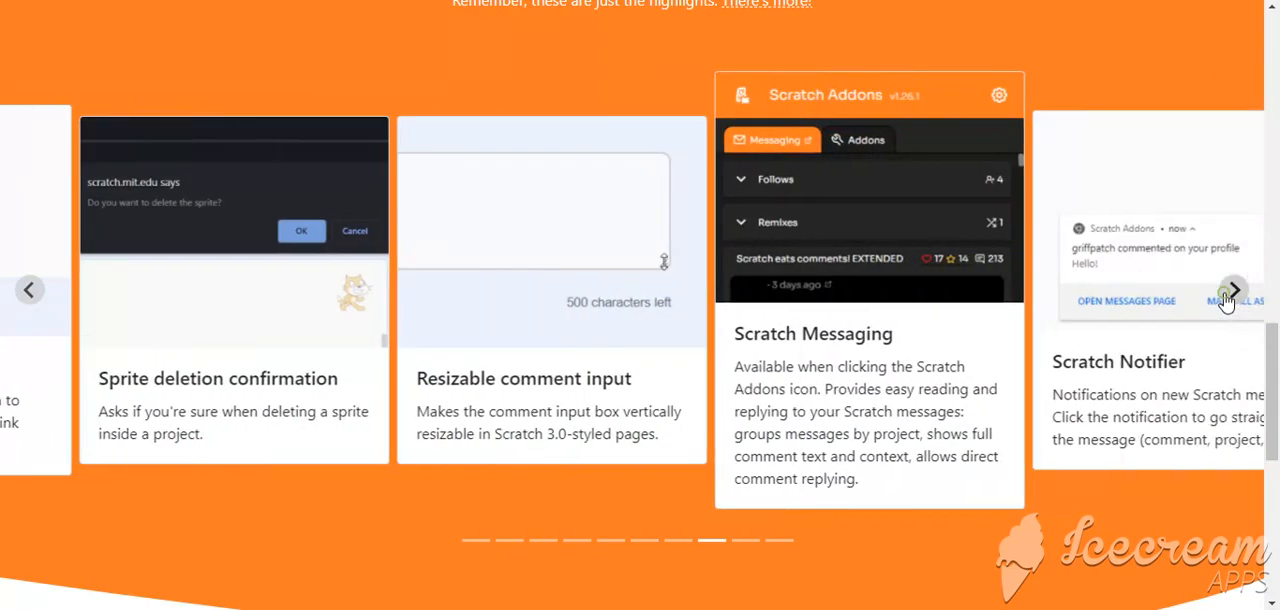
{"action": "left_click", "coordinate": [1232, 290]}
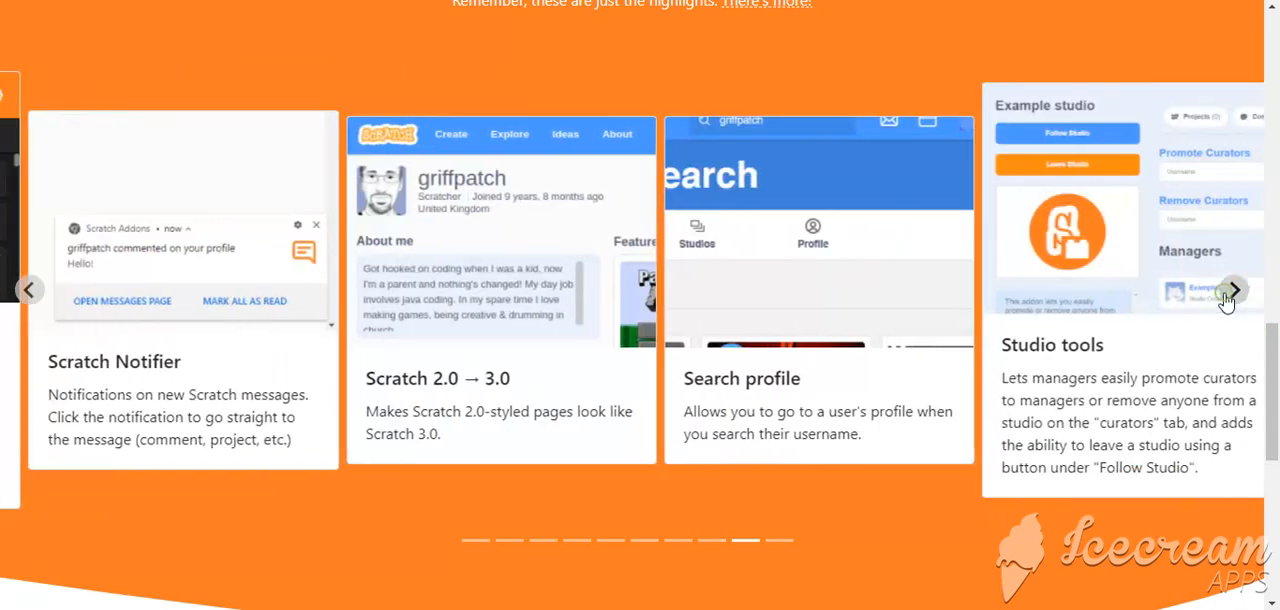
{"action": "left_click", "coordinate": [1232, 290]}
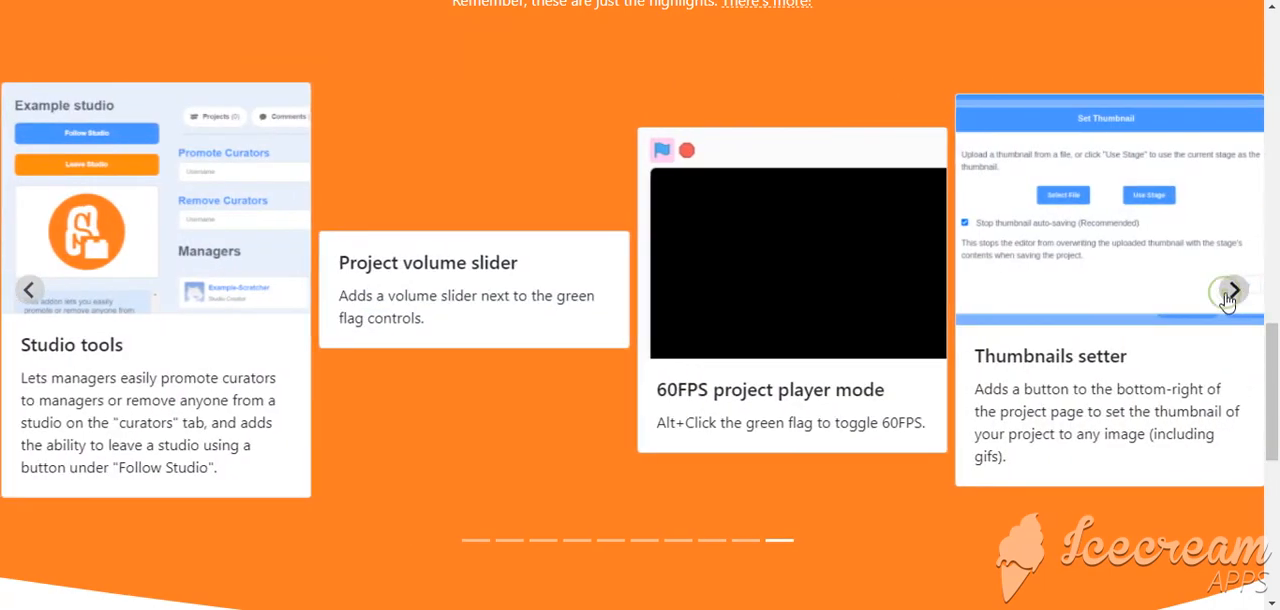
{"action": "left_click", "coordinate": [1232, 290]}
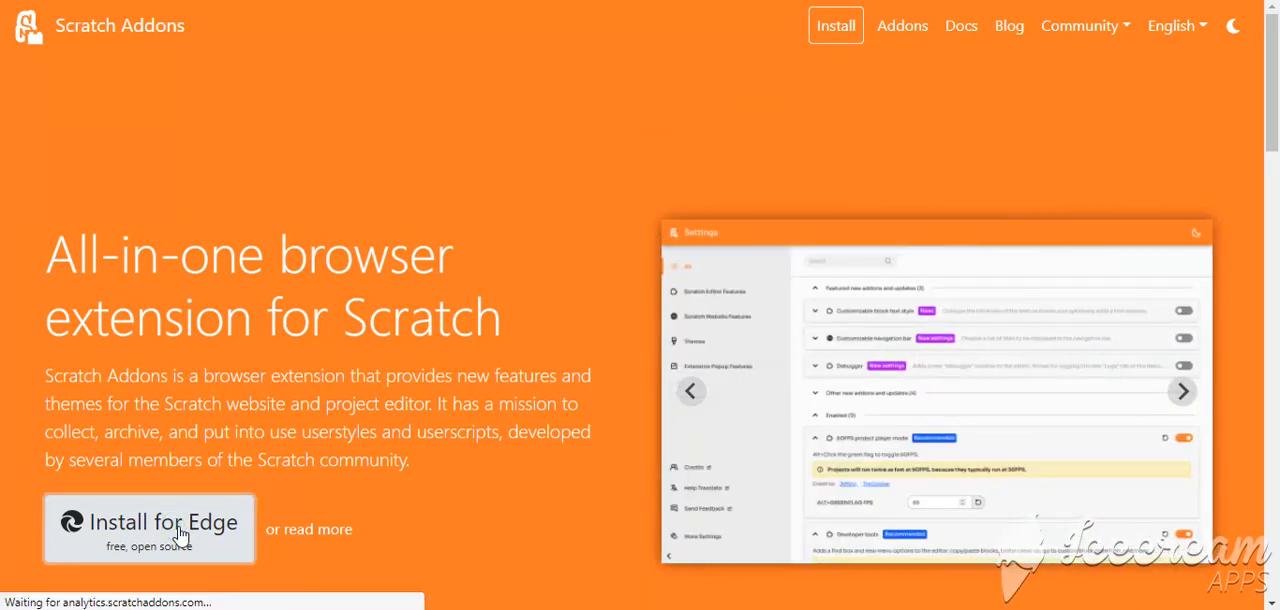
Open the Scratch Addons listing in the Microsoft Edge Add-ons store.
{"action": "left_click", "coordinate": [148, 528]}
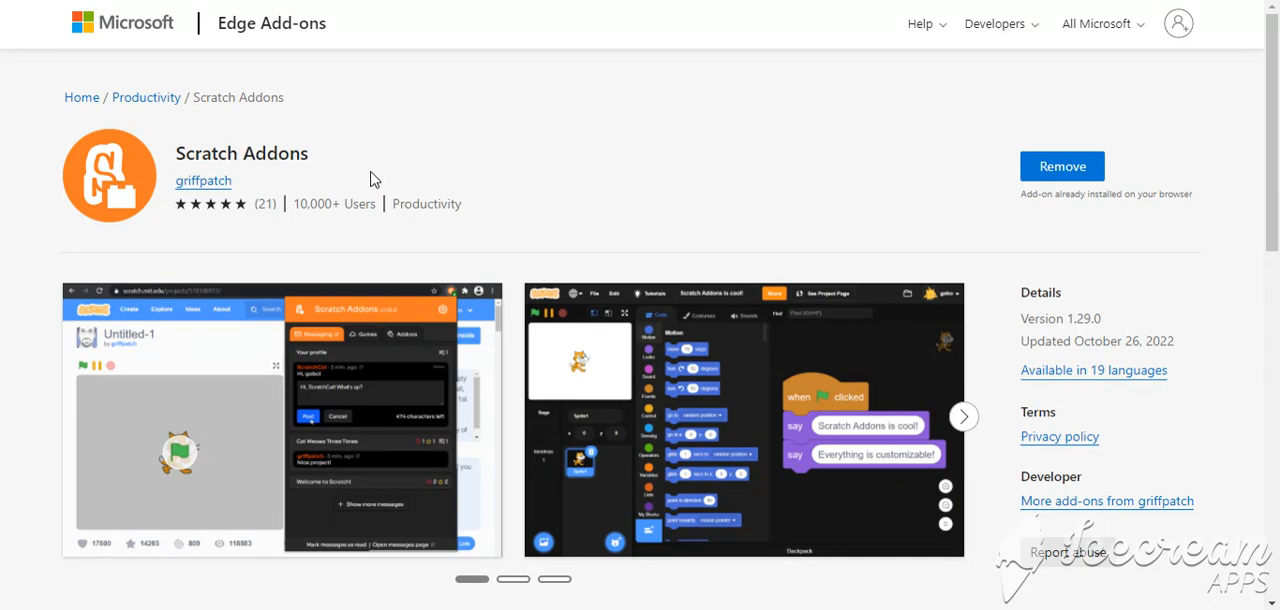
{"action": "mouse_move", "coordinate": [240, 68]}
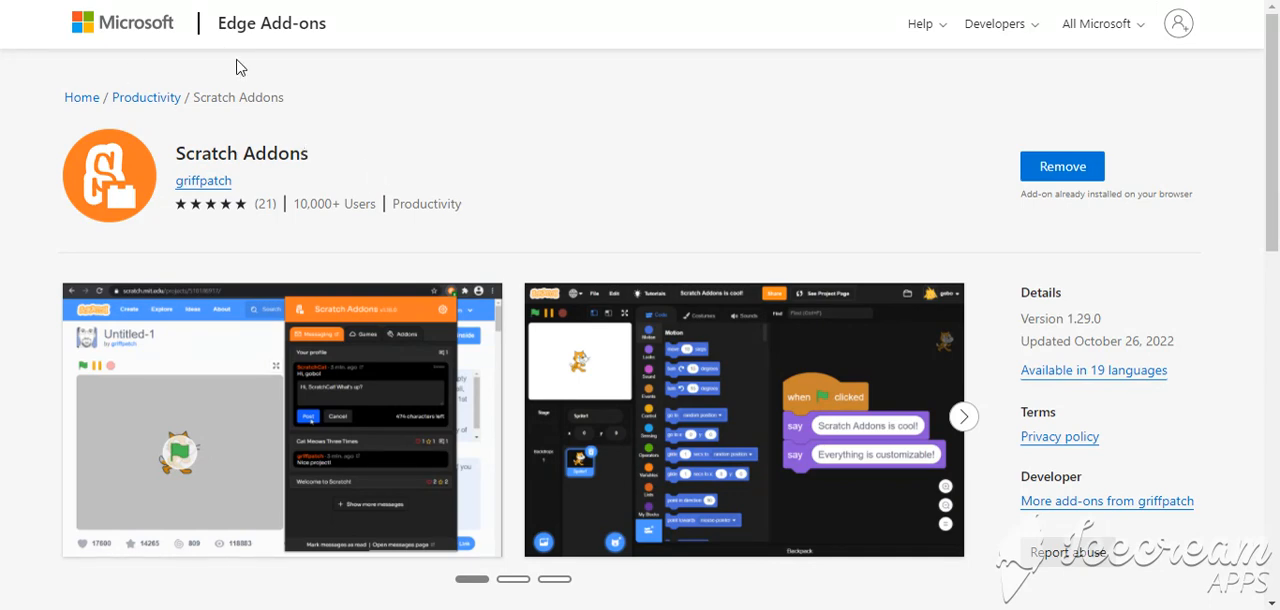
{"action": "mouse_move", "coordinate": [388, 230]}
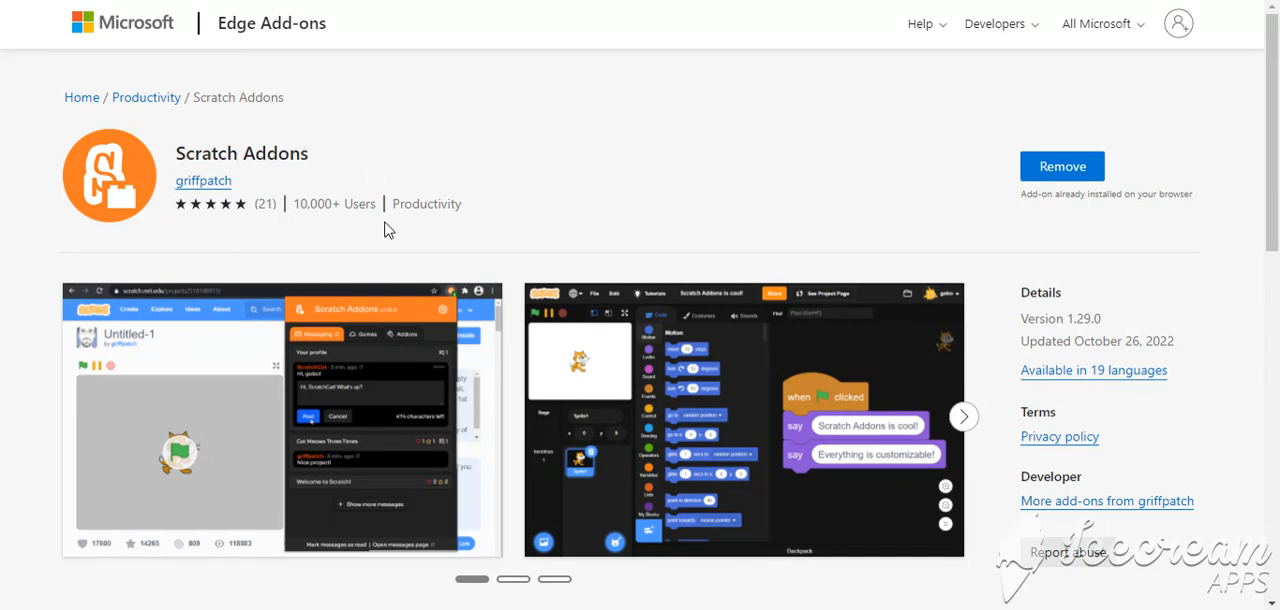
{"action": "mouse_move", "coordinate": [396, 248]}
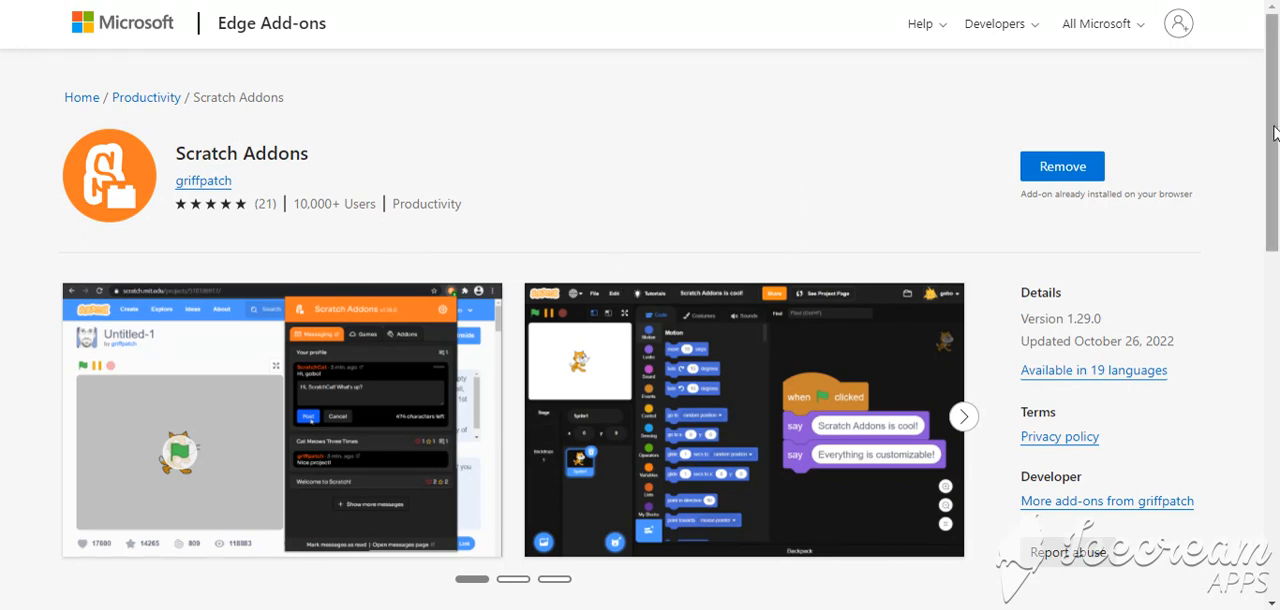
{"action": "mouse_move", "coordinate": [96, 204]}
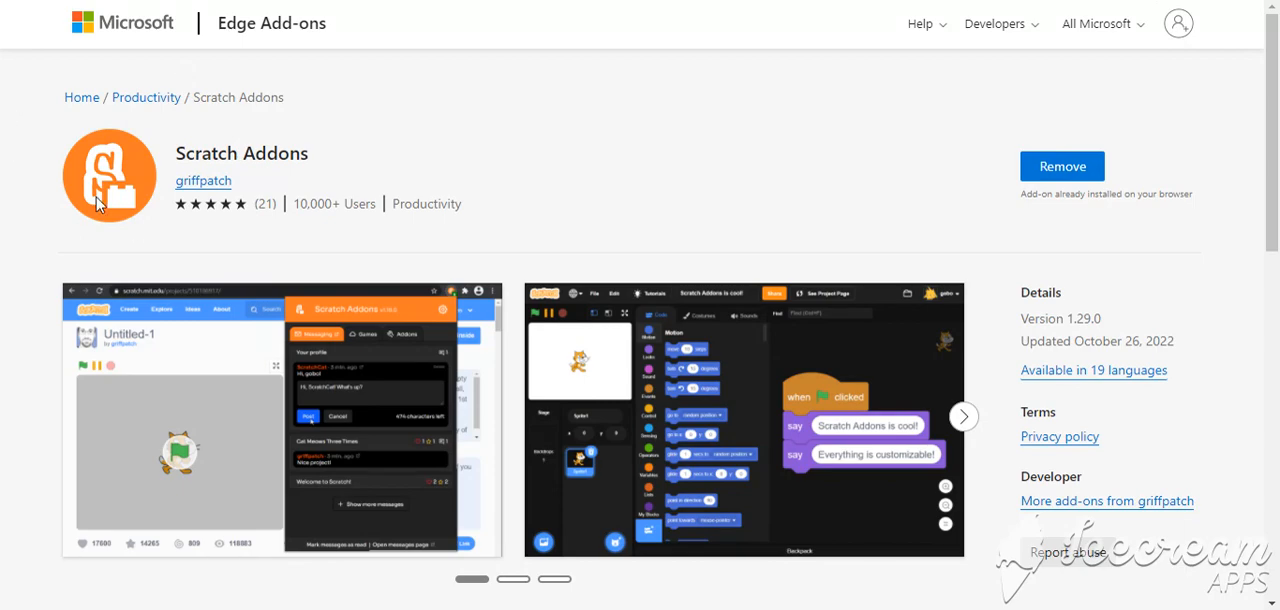
{"action": "mouse_move", "coordinate": [452, 136]}
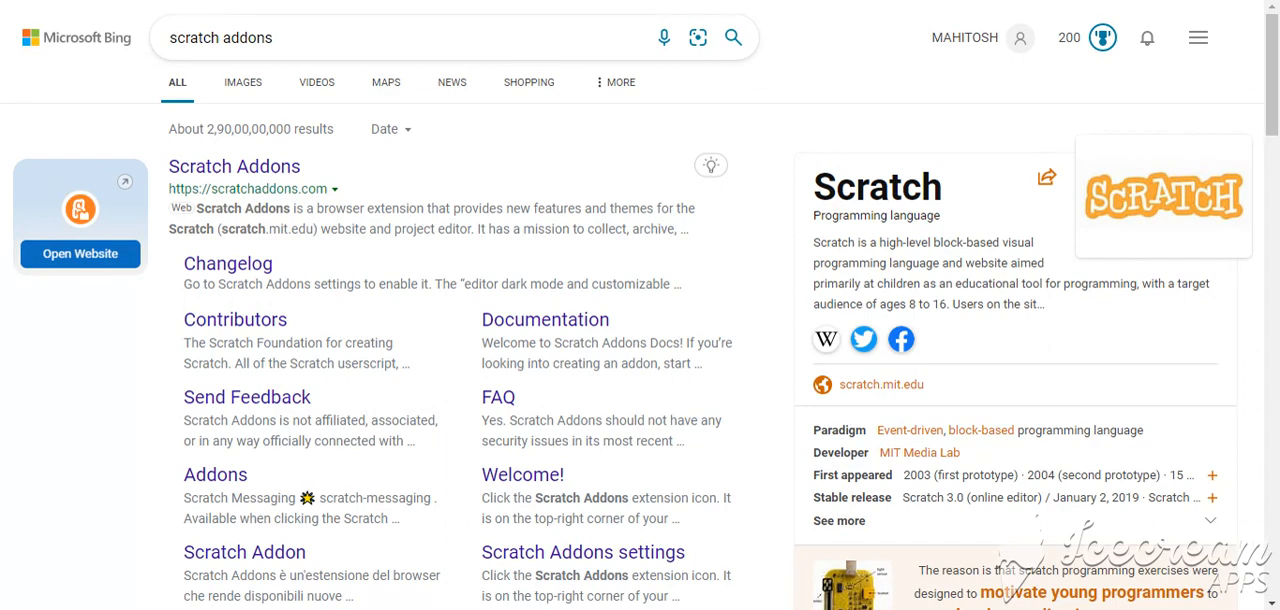
{"action": "mouse_move", "coordinate": [1072, 8]}
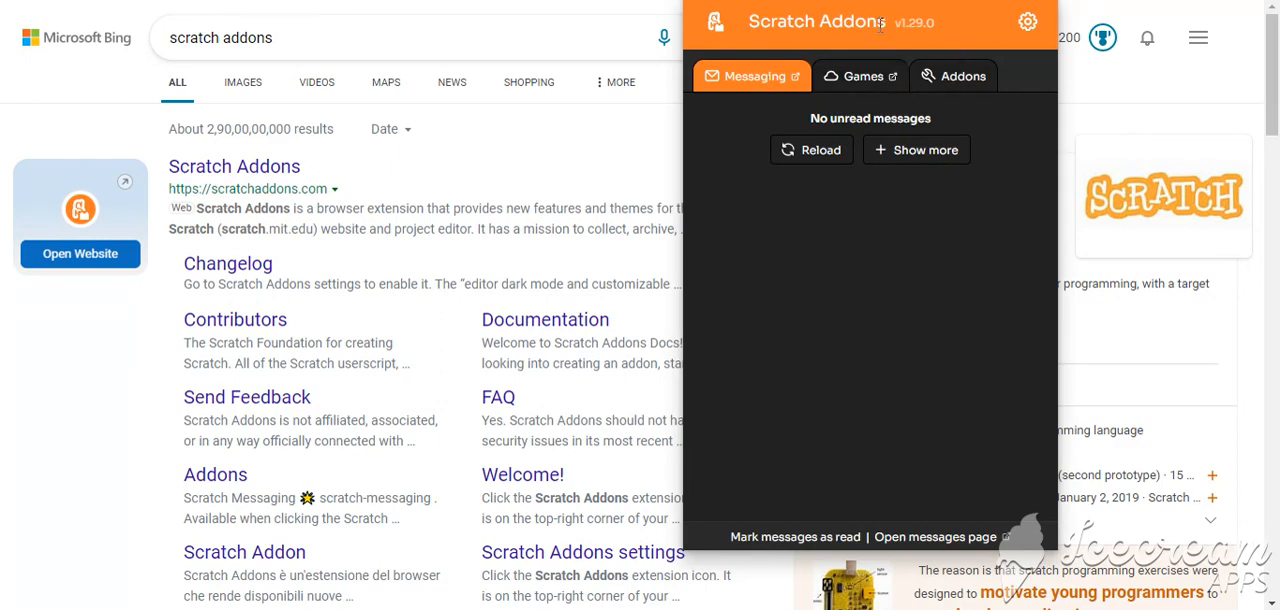
{"action": "mouse_move", "coordinate": [990, 84]}
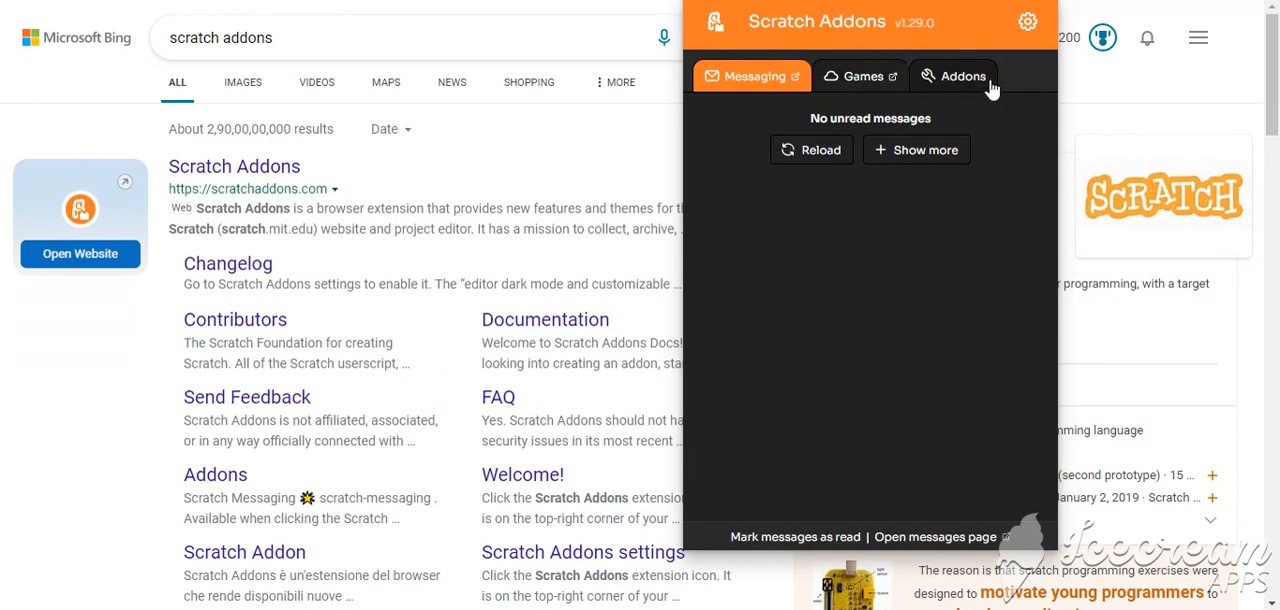
Switch the extension popup through its sections and show the enabled addons list.
{"action": "left_click", "coordinate": [860, 76]}
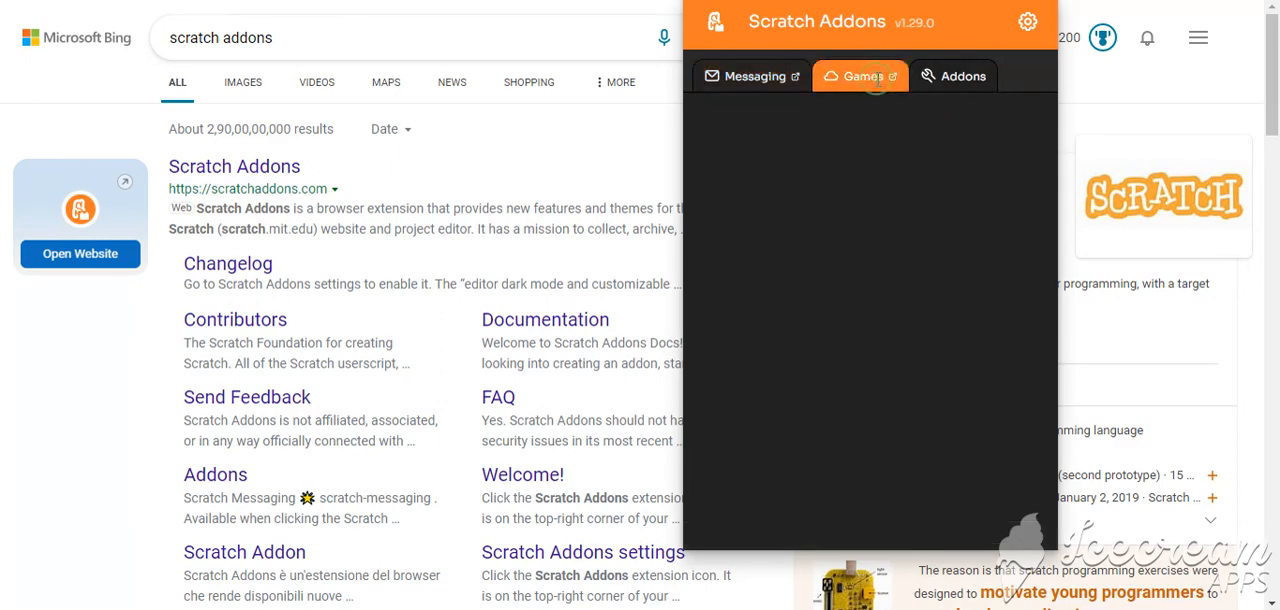
{"action": "left_click", "coordinate": [860, 76]}
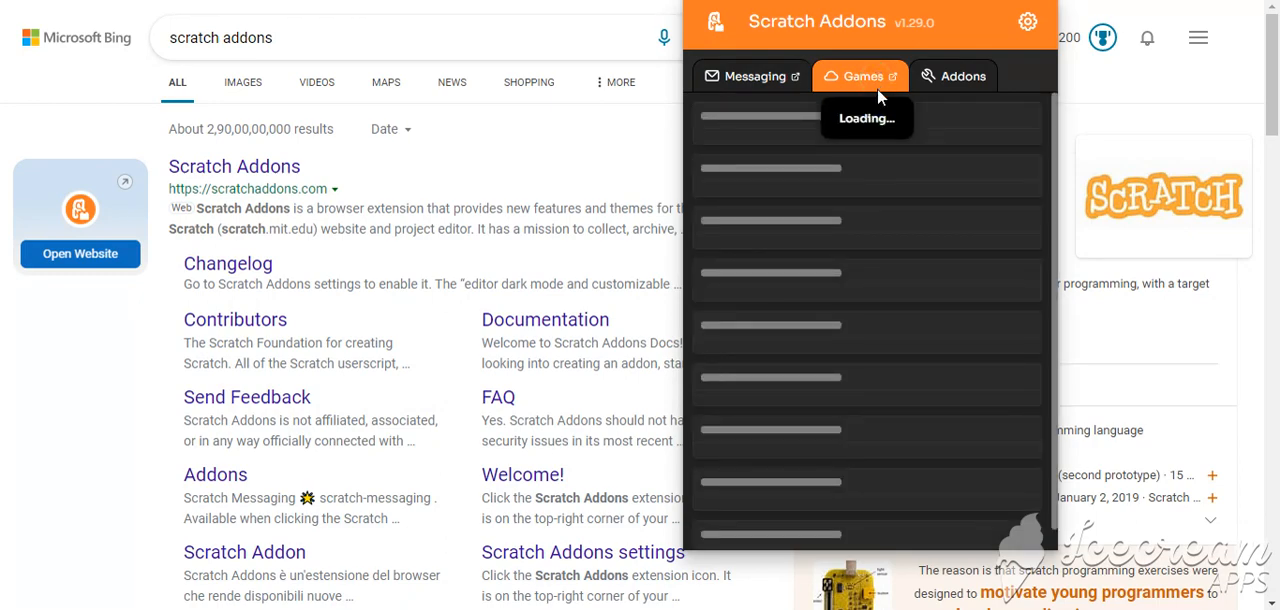
{"action": "left_click", "coordinate": [750, 76]}
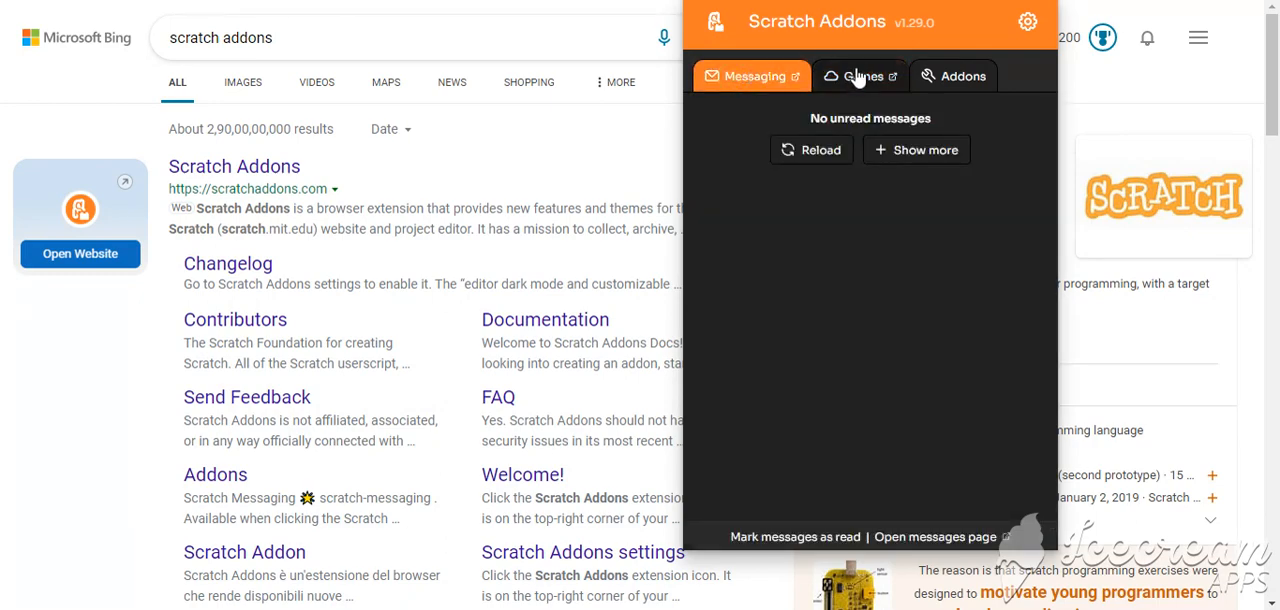
{"action": "left_click", "coordinate": [962, 76]}
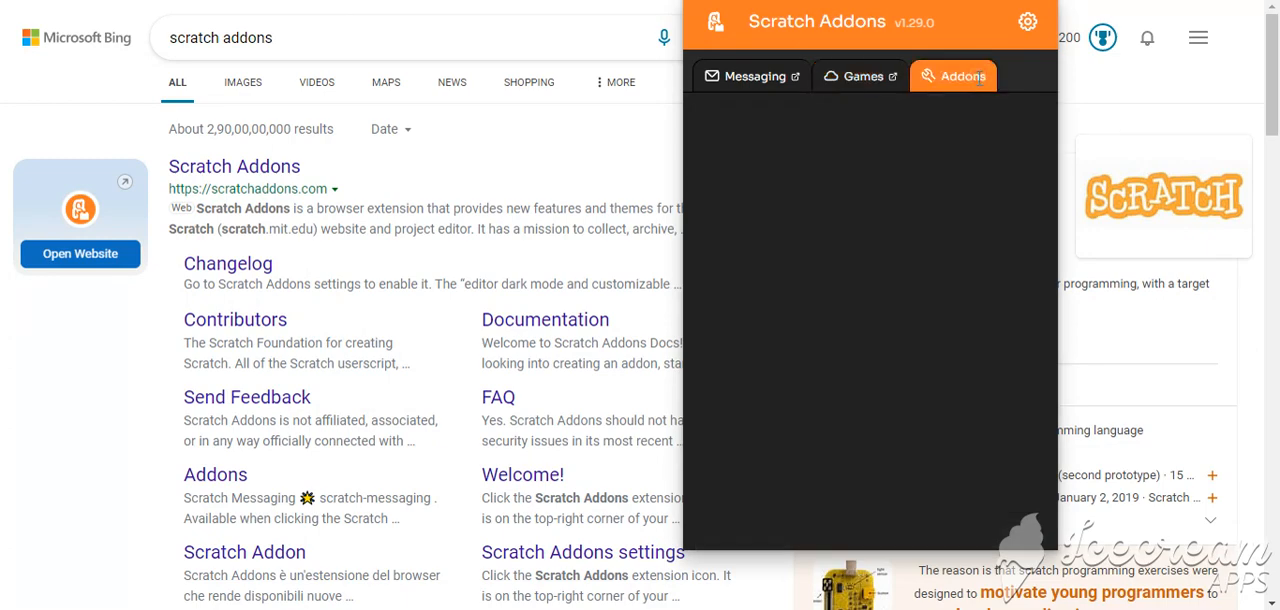
{"action": "left_click", "coordinate": [952, 76]}
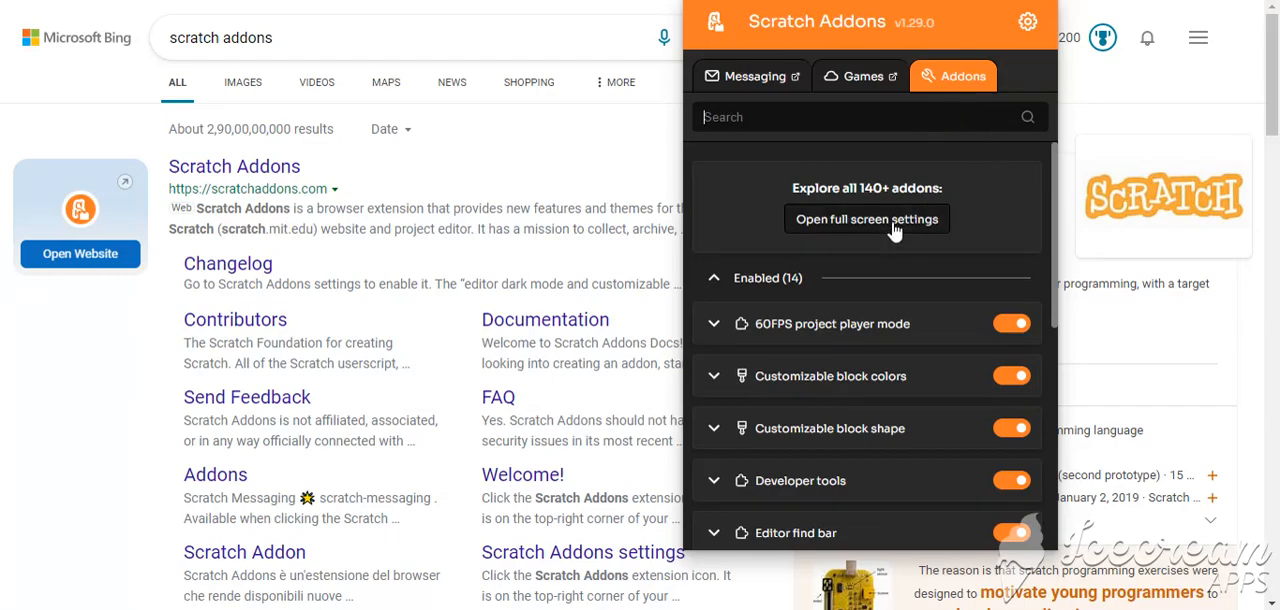
In the full settings page filter addons by 'thumb' and expand High resolution thumbnails details.
{"action": "left_click", "coordinate": [868, 218]}
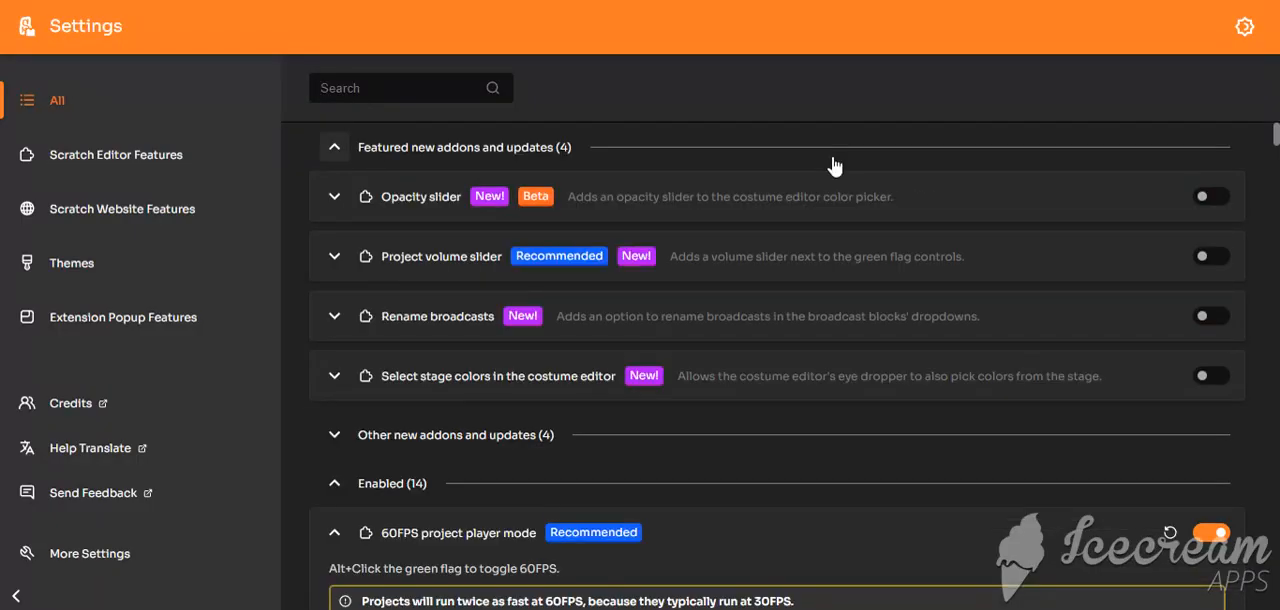
{"action": "left_click", "coordinate": [410, 88]}
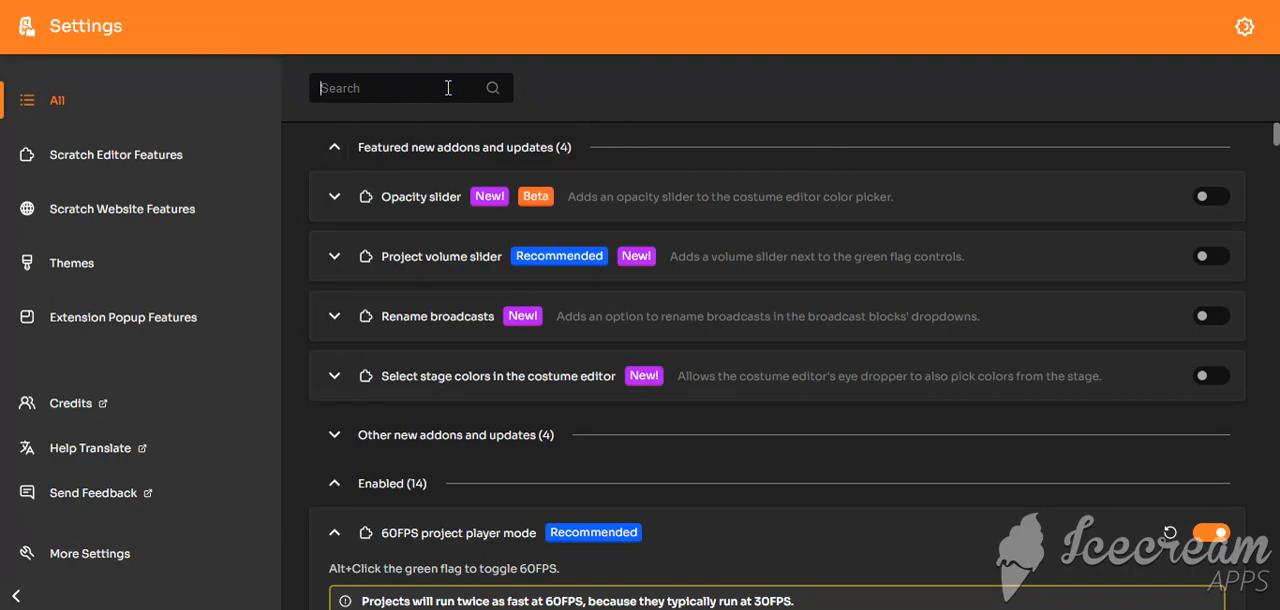
{"action": "type", "text": "thumb"}
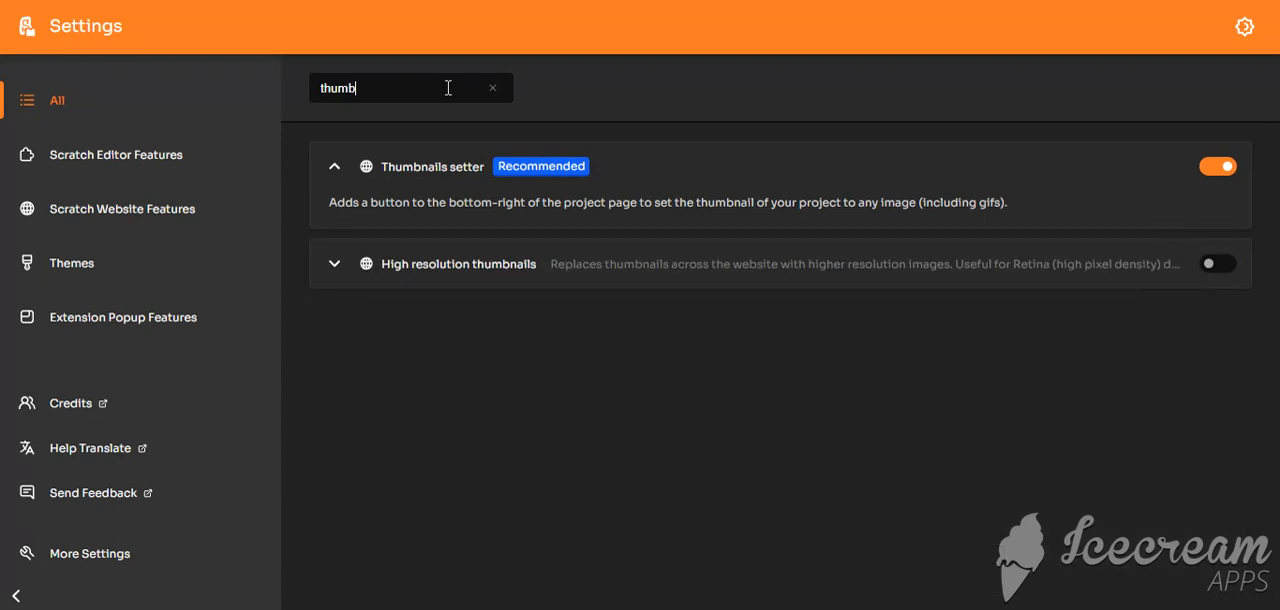
{"action": "mouse_move", "coordinate": [424, 218]}
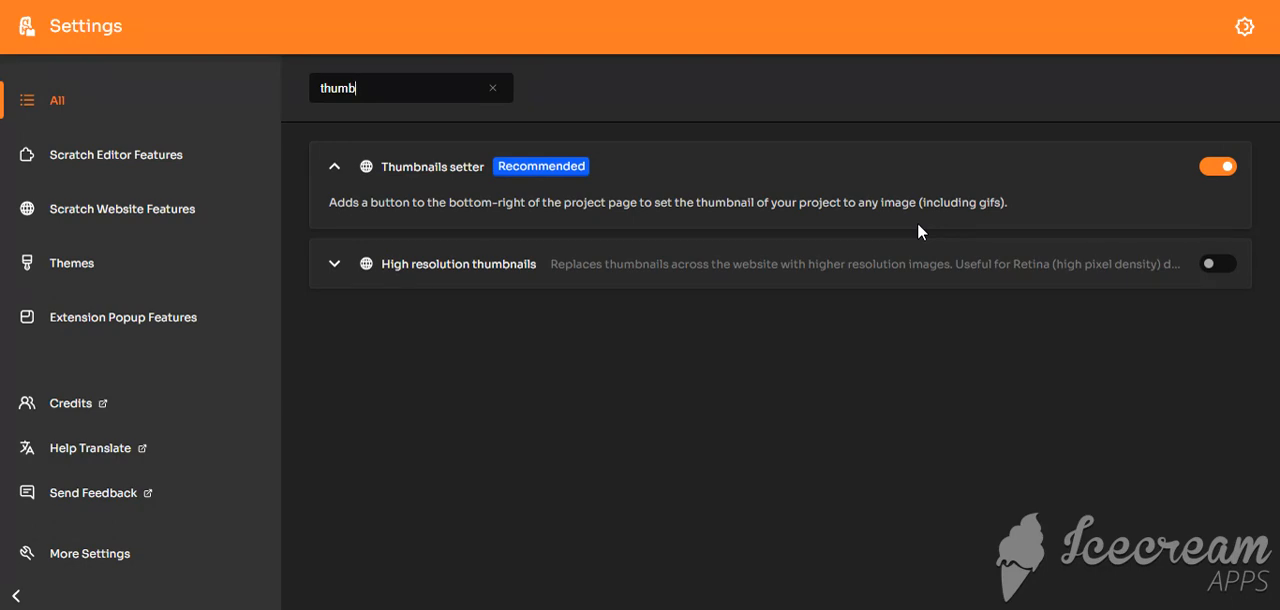
{"action": "mouse_move", "coordinate": [296, 240]}
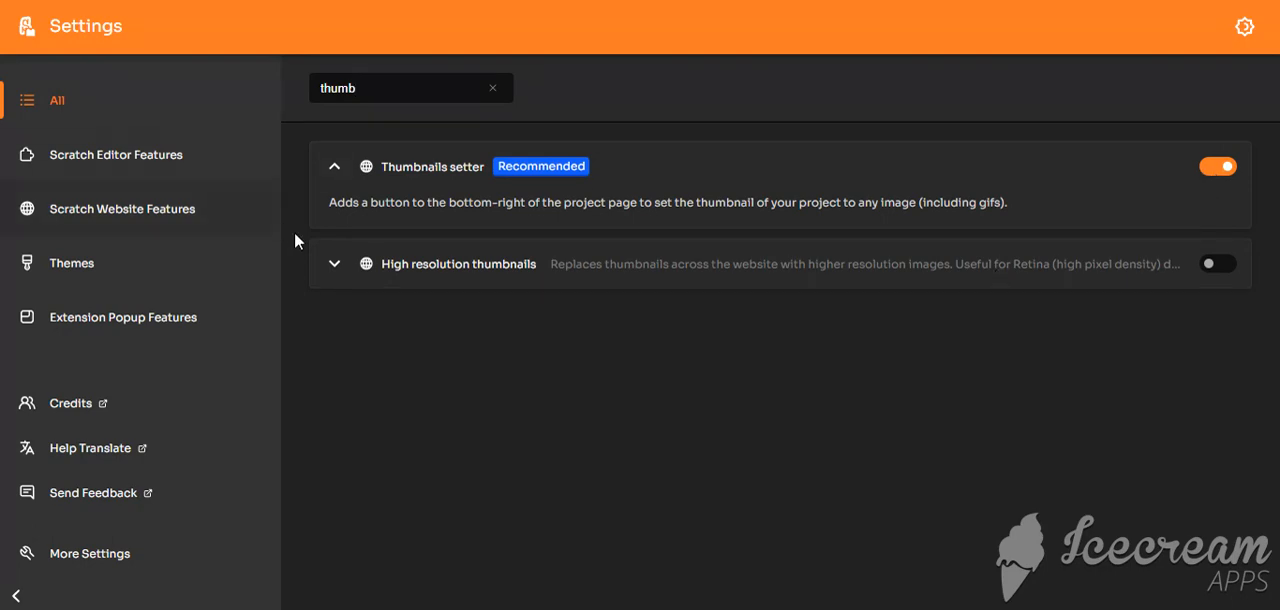
{"action": "left_click", "coordinate": [334, 264]}
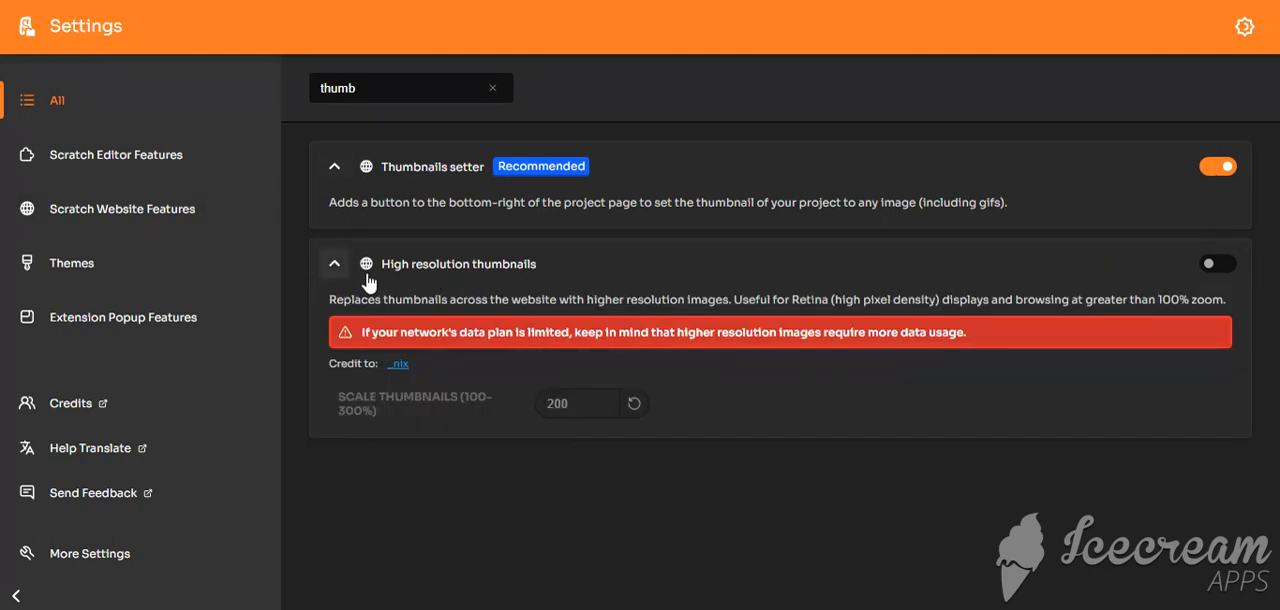
Check the 'thumb' filter across the Themes, Website Features and Editor Features categories.
{"action": "left_click", "coordinate": [72, 262]}
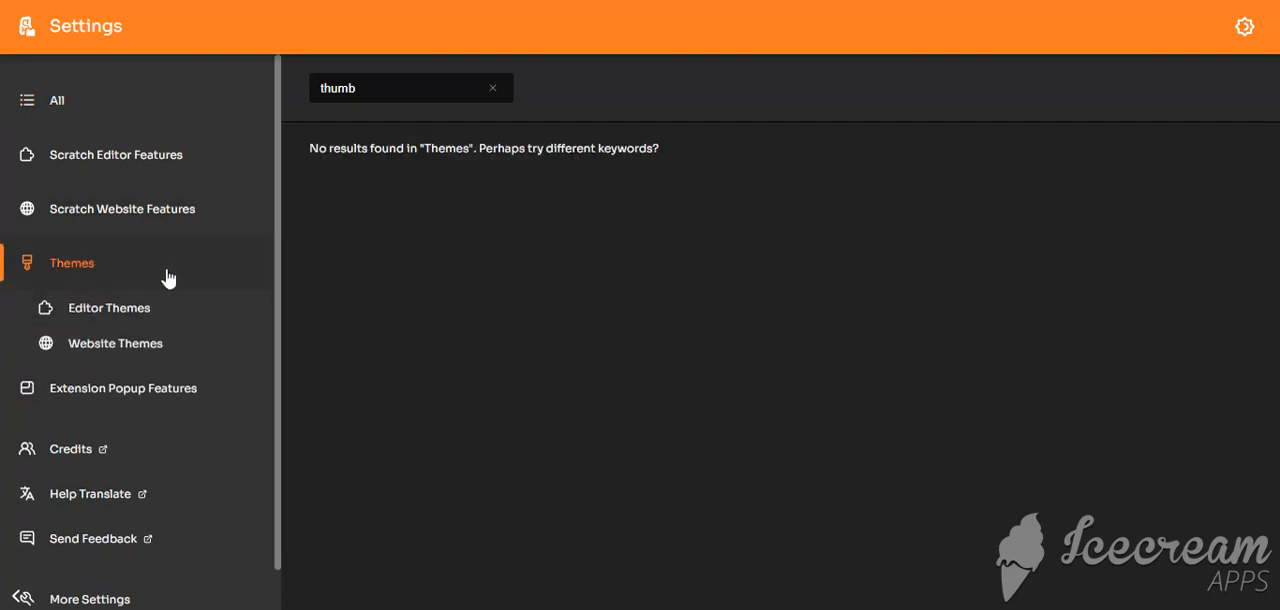
{"action": "left_click", "coordinate": [122, 208]}
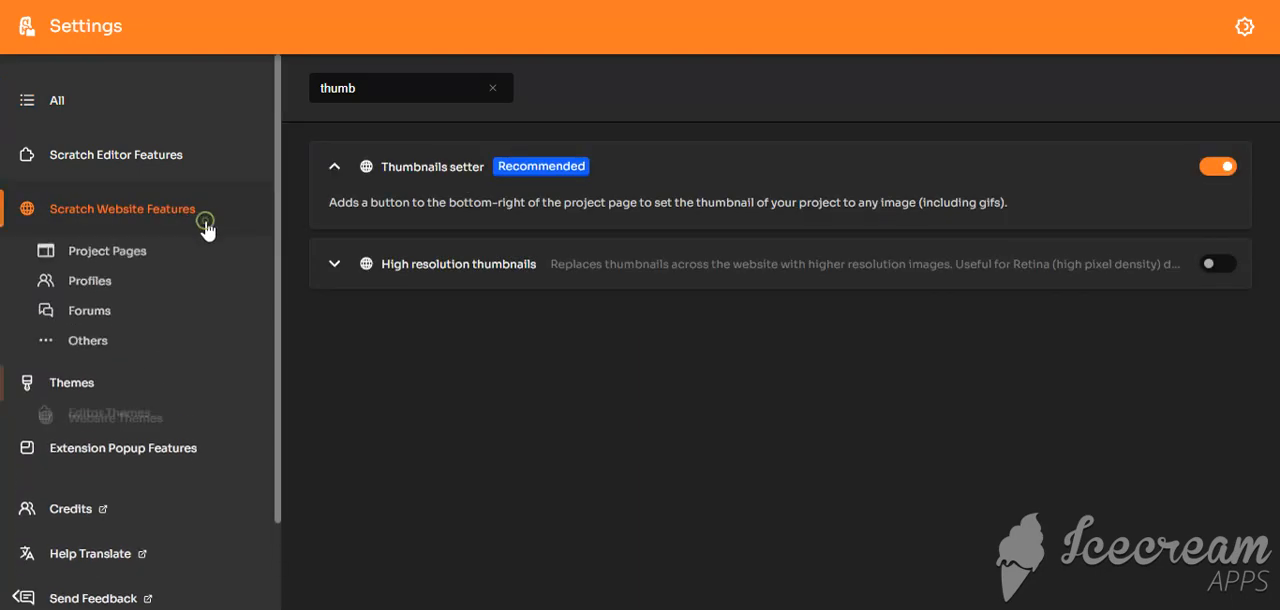
{"action": "left_click", "coordinate": [116, 154]}
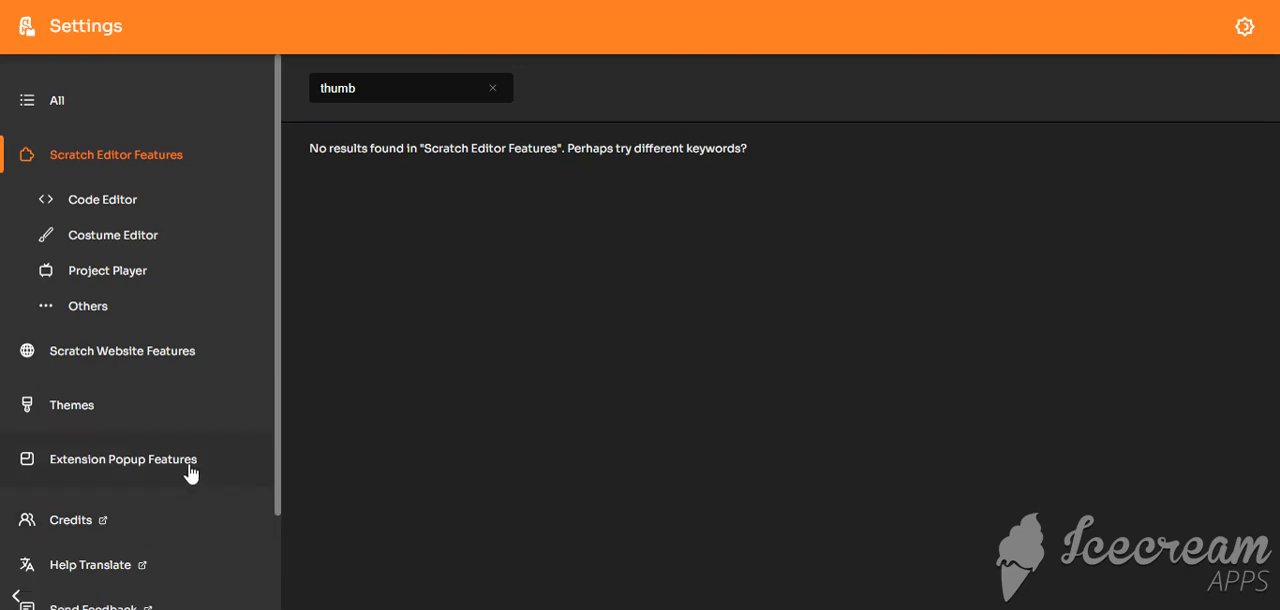
{"action": "mouse_move", "coordinate": [184, 434]}
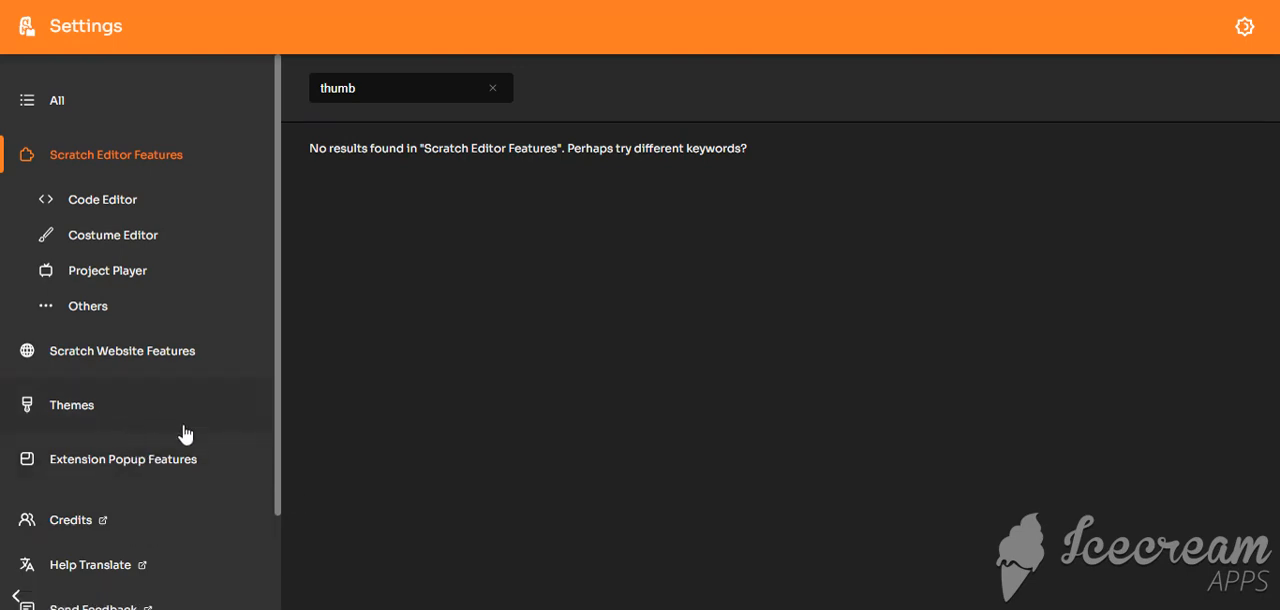
{"action": "scroll", "scroll_direction": "down", "scroll_amount": 3}
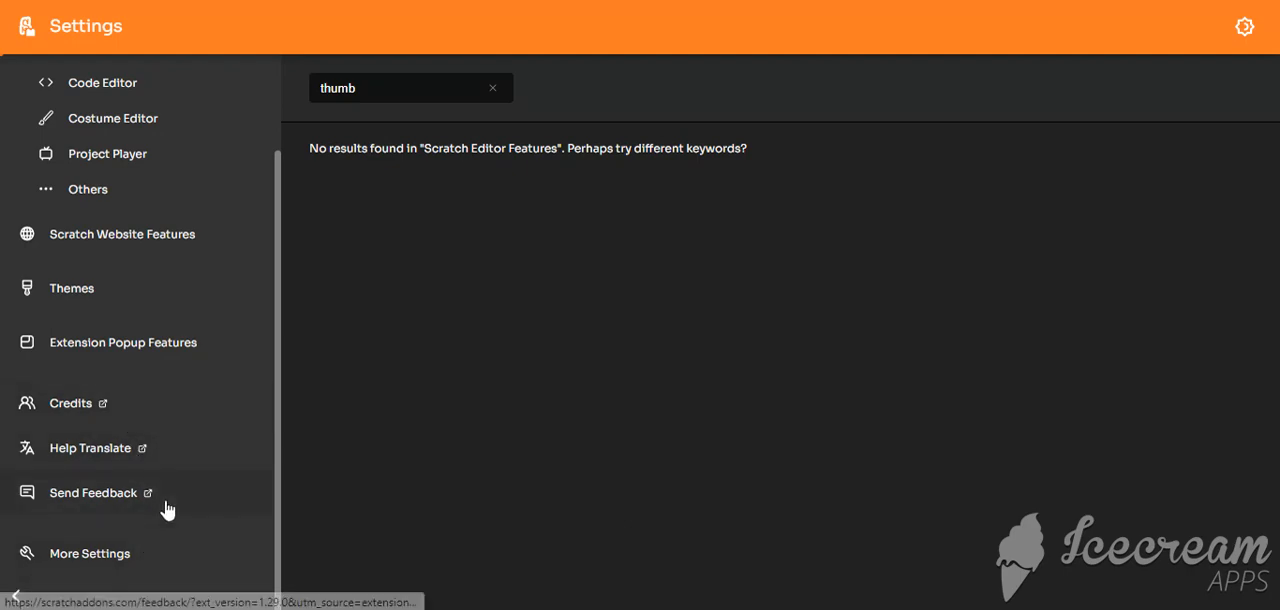
{"action": "mouse_move", "coordinate": [464, 416]}
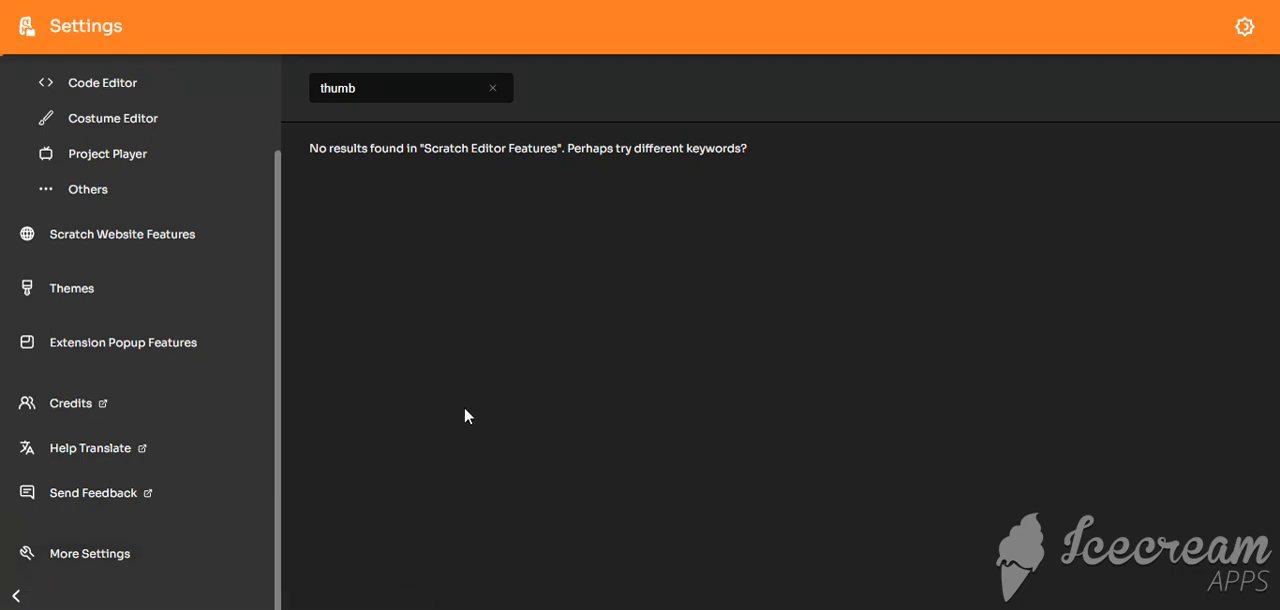
{"action": "mouse_move", "coordinate": [56, 88]}
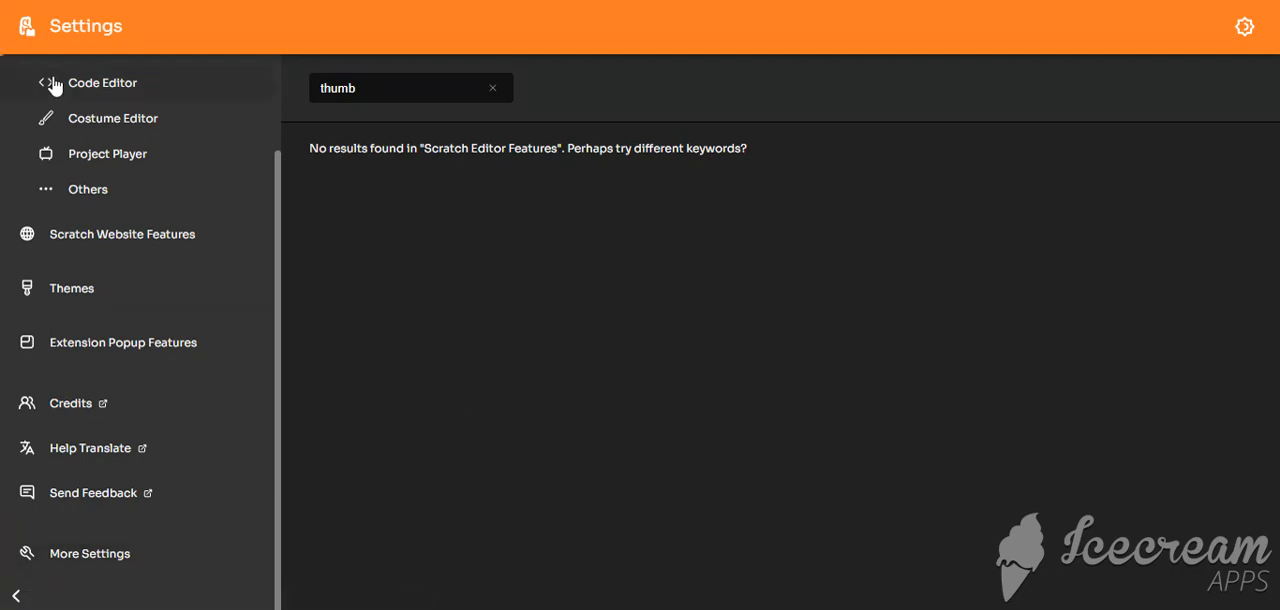
Upload the animated snowman GIF as the project's thumbnail and close the confirmation.
{"action": "left_click", "coordinate": [104, 82]}
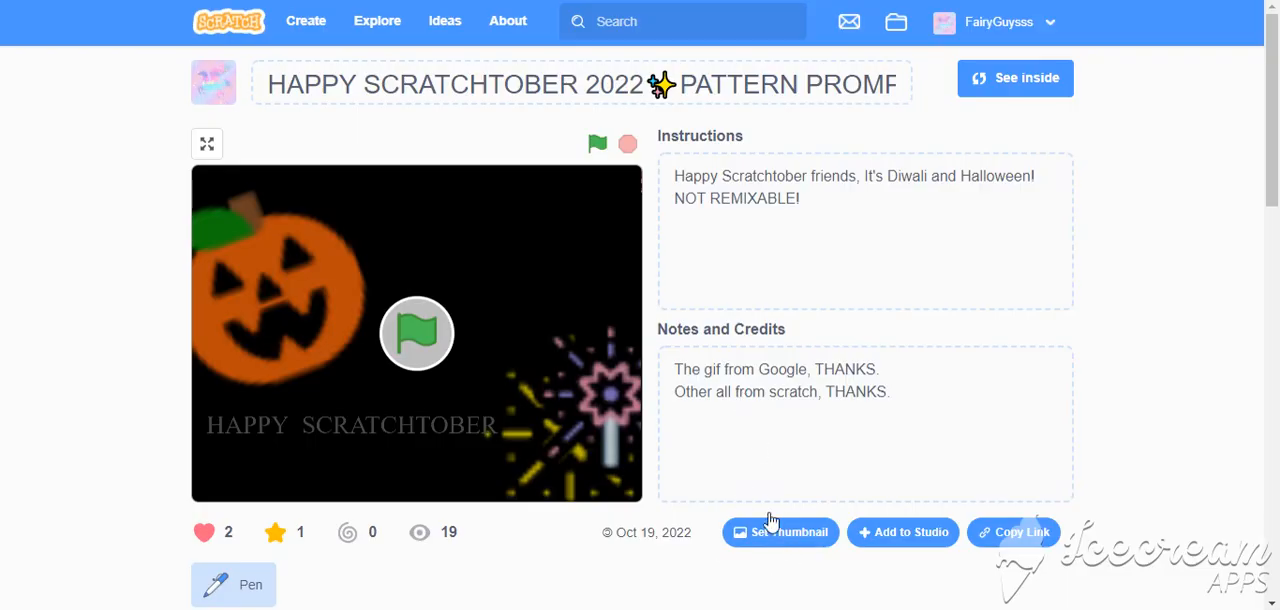
{"action": "left_click", "coordinate": [780, 532]}
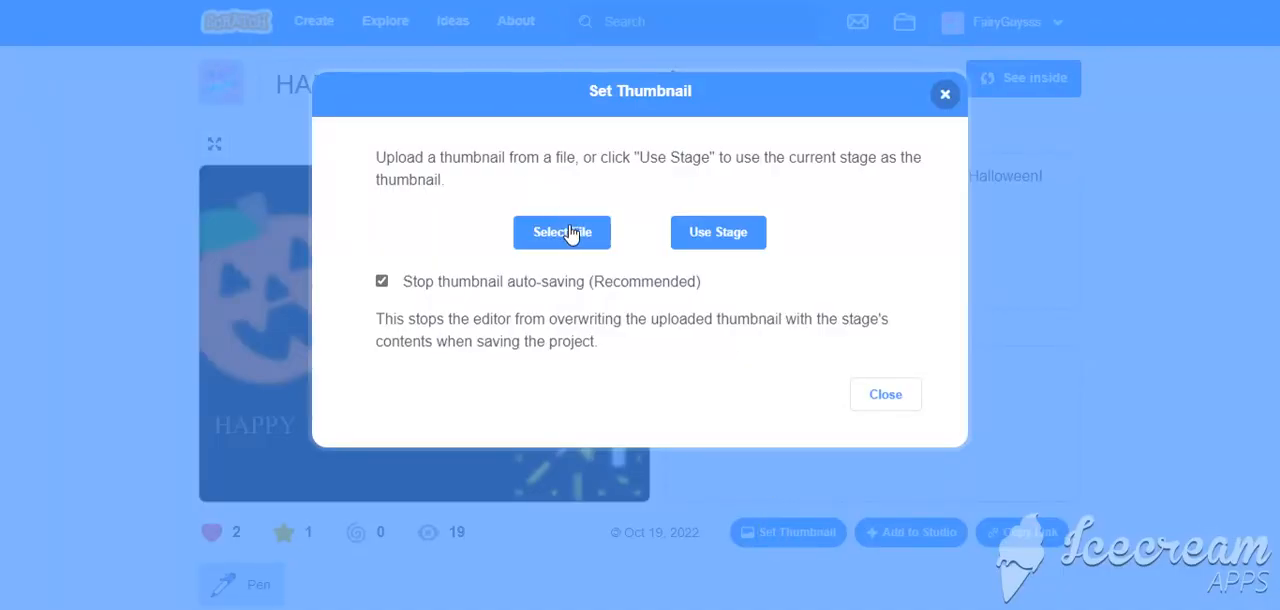
{"action": "mouse_move", "coordinate": [490, 354]}
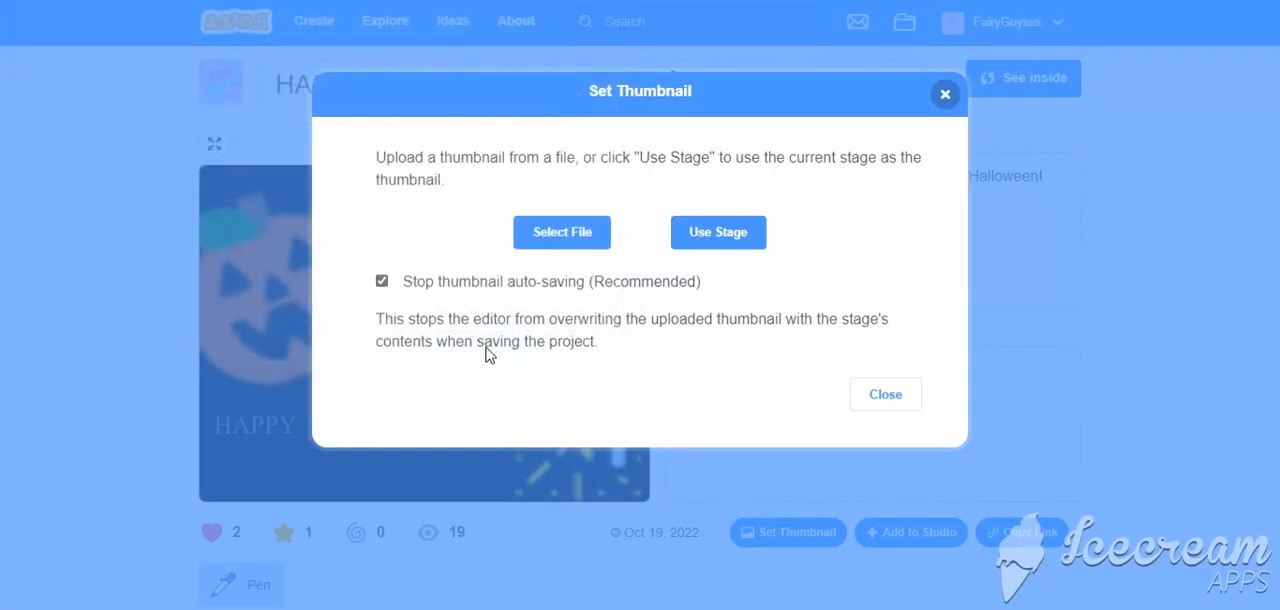
{"action": "left_click", "coordinate": [562, 232]}
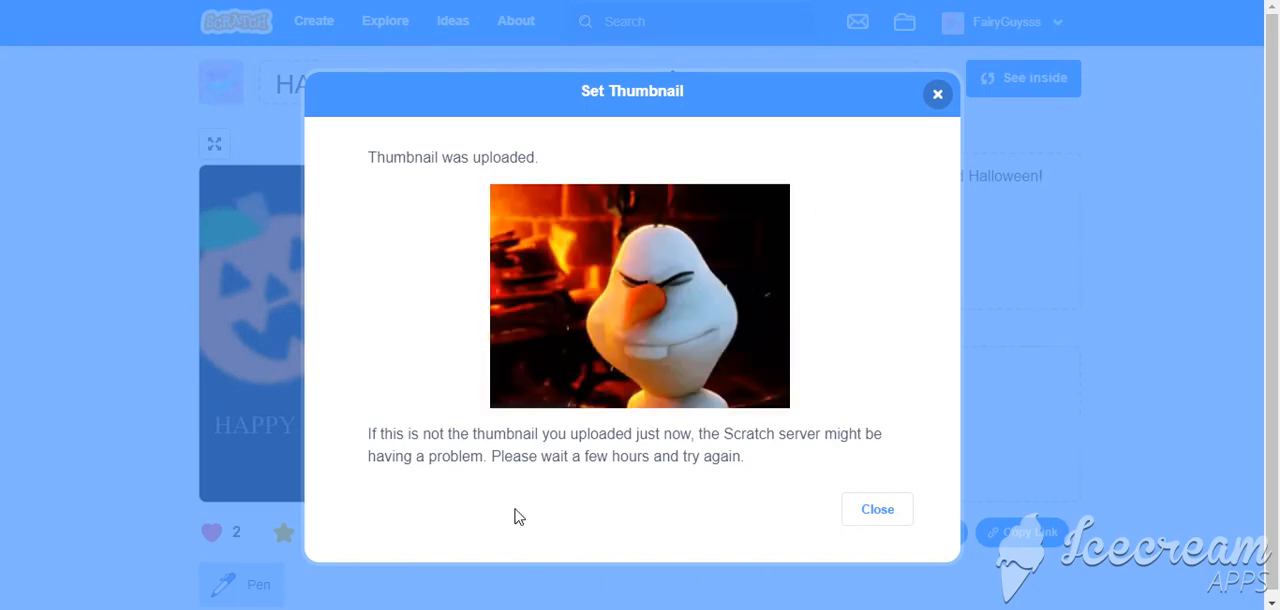
{"action": "mouse_move", "coordinate": [988, 114]}
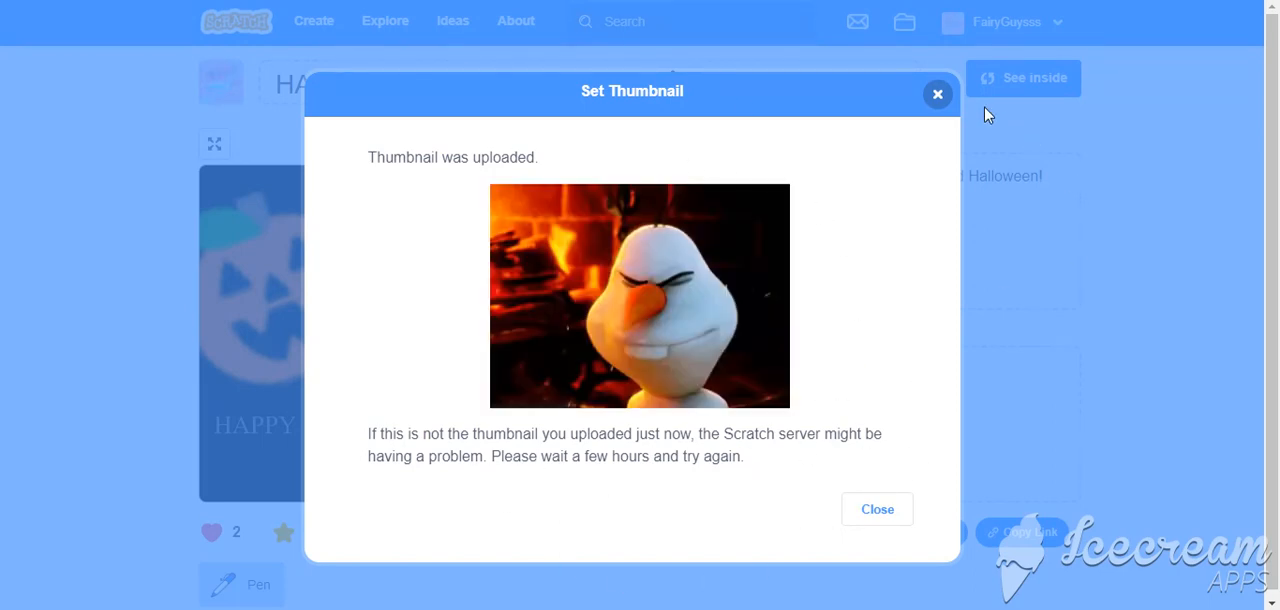
{"action": "left_click", "coordinate": [876, 508]}
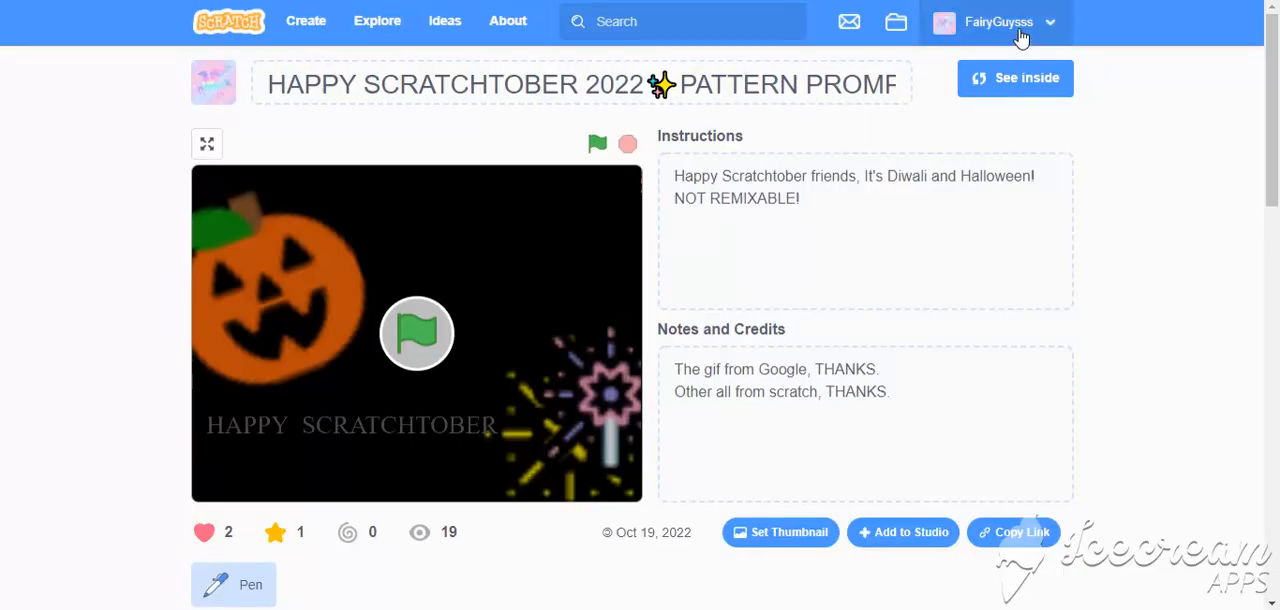
Go to the account's shared projects list to check the new thumbnail.
{"action": "left_click", "coordinate": [996, 20]}
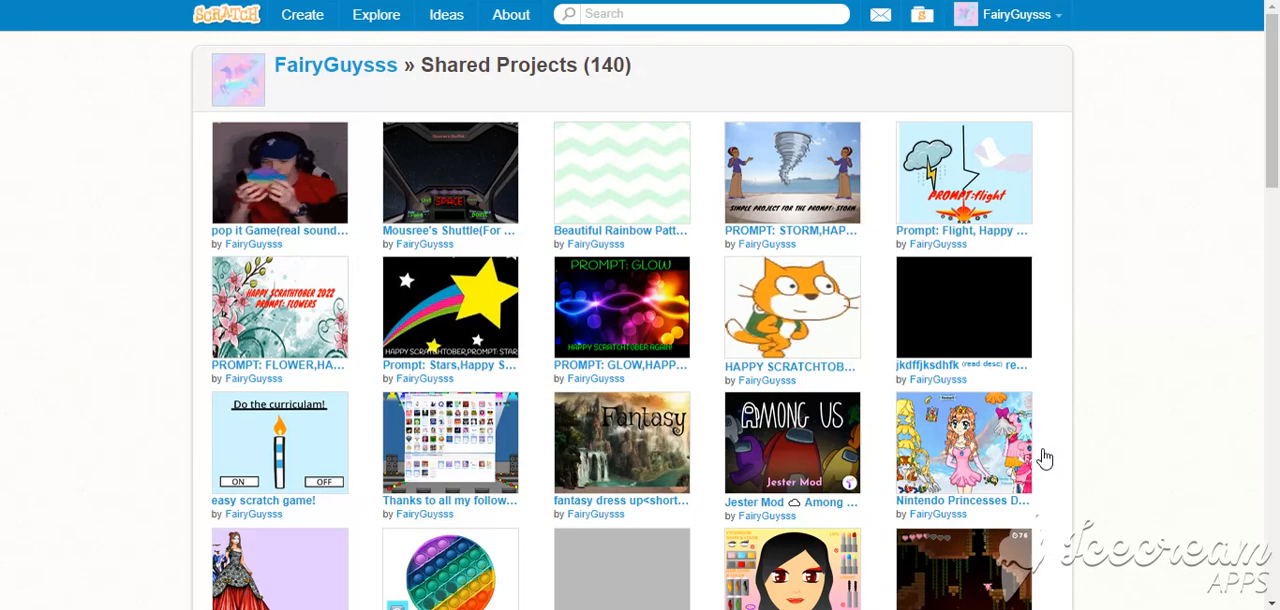
{"action": "mouse_move", "coordinate": [784, 336]}
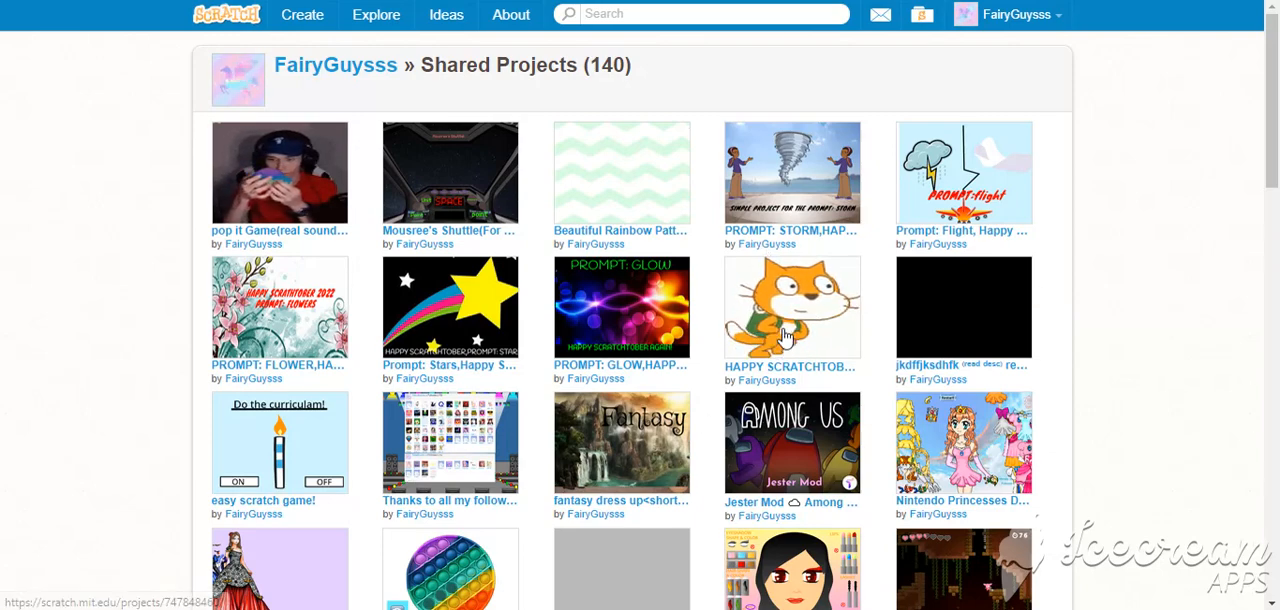